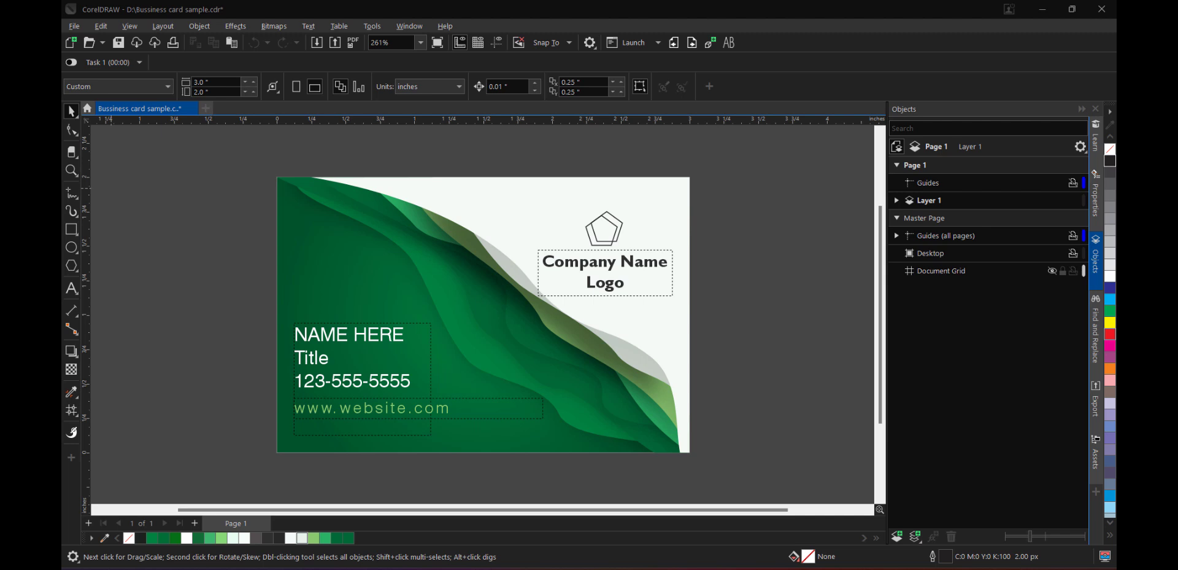
Show the File menu's Print Merge submenu over the green business card
{"action": "left_click", "coordinate": [74, 26]}
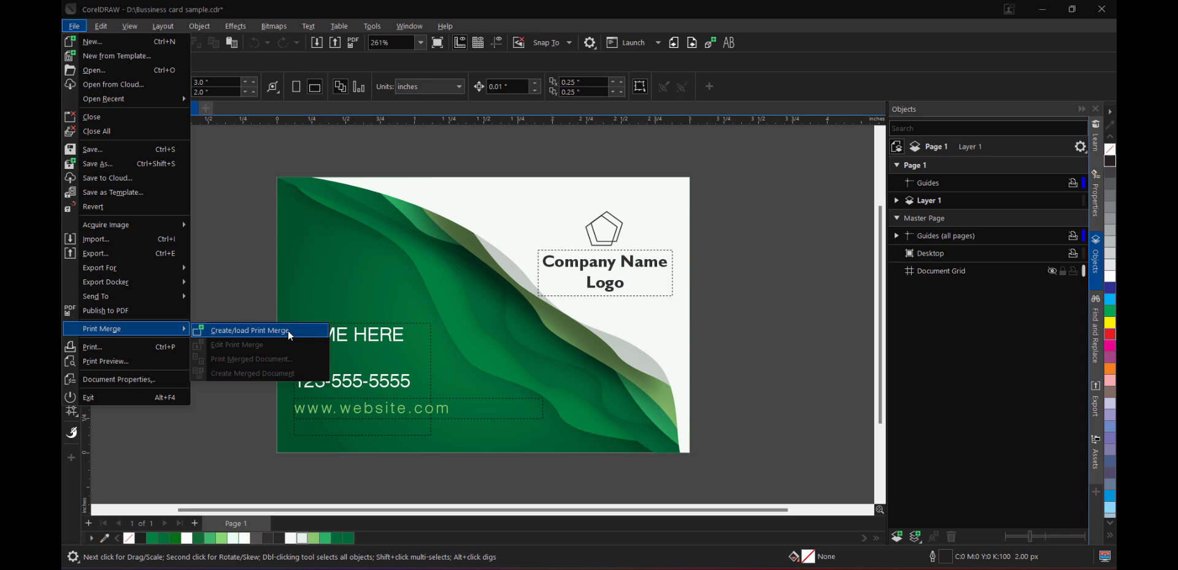
Start Create/Load Print Merge, then cancel the empty Configure Data Source dialog
{"action": "left_click", "coordinate": [250, 331]}
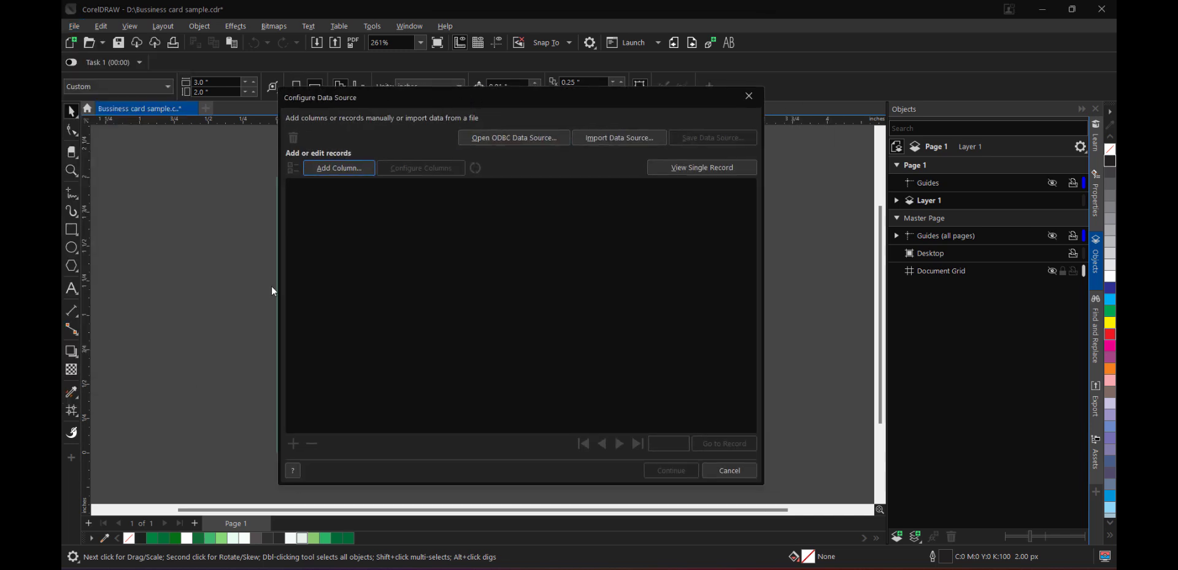
{"action": "mouse_move", "coordinate": [503, 334]}
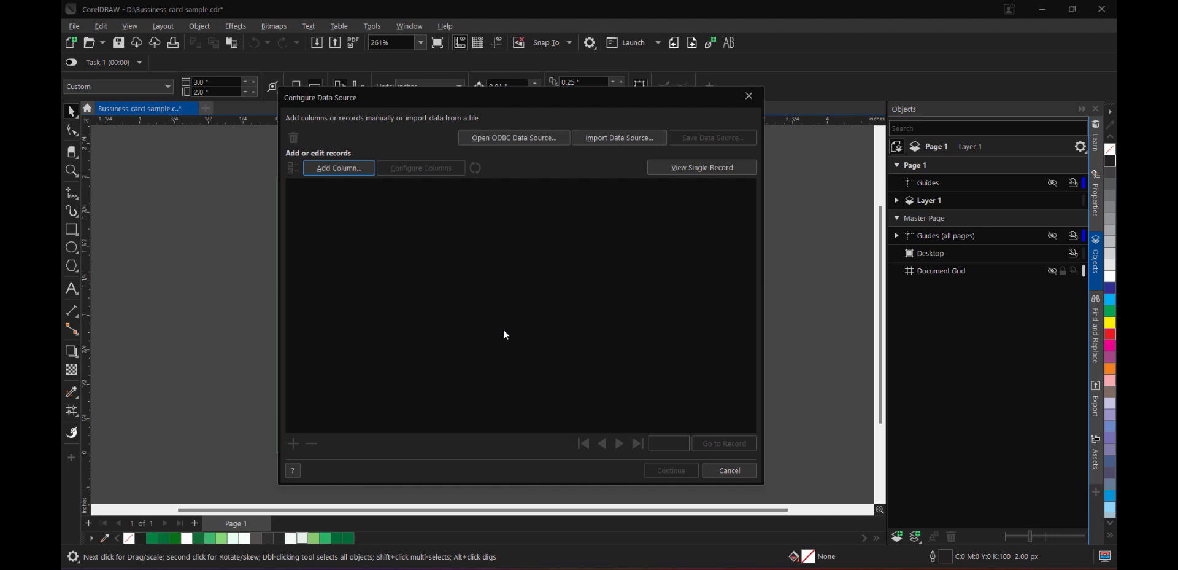
{"action": "mouse_move", "coordinate": [578, 184]}
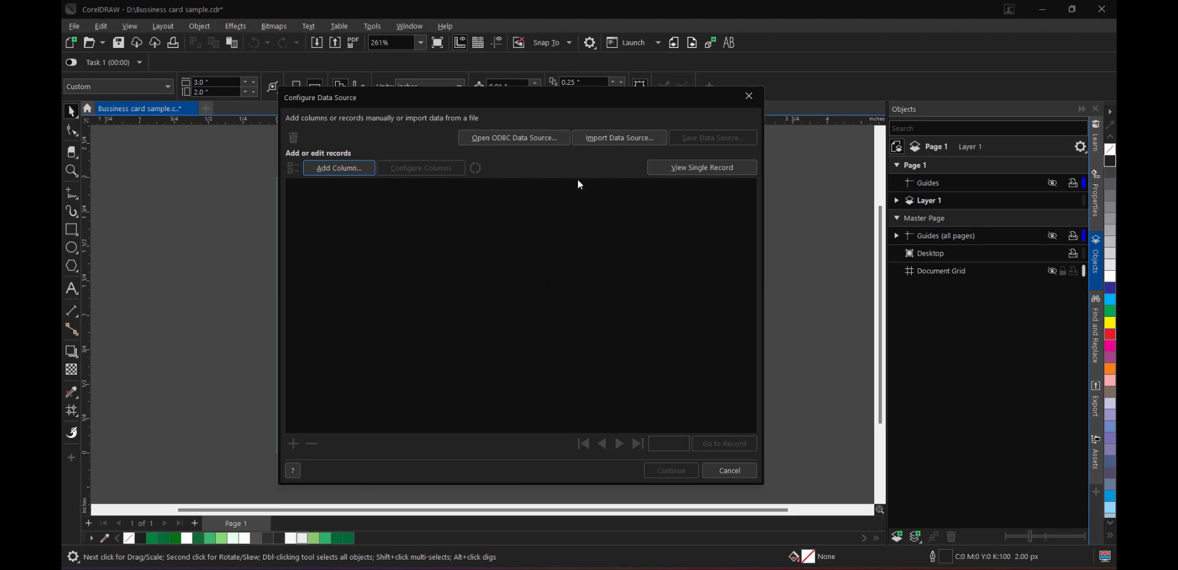
{"action": "mouse_move", "coordinate": [619, 138]}
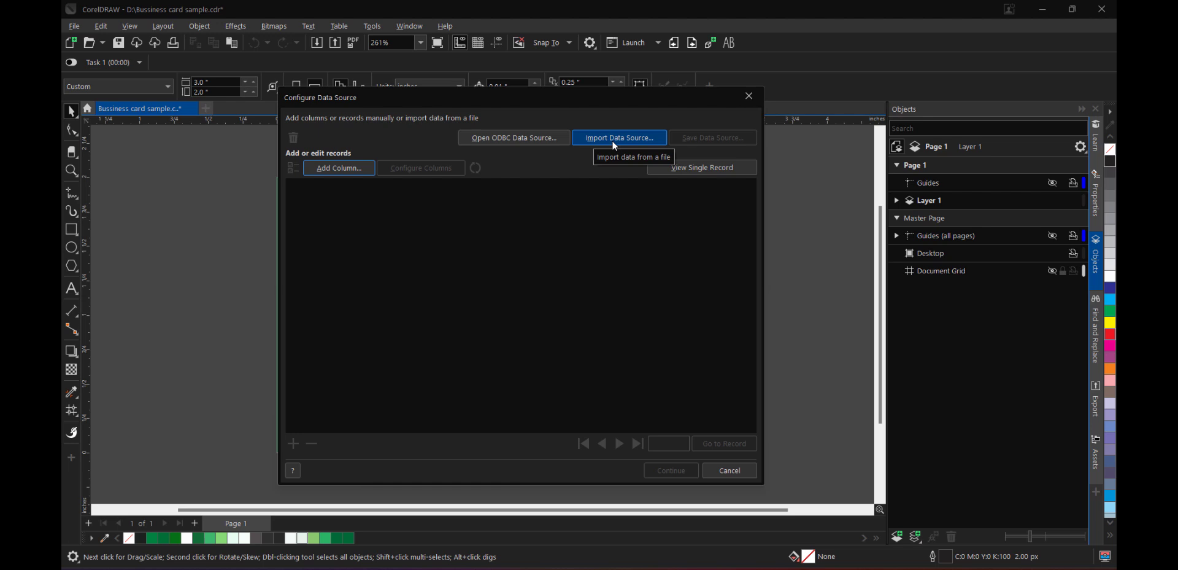
{"action": "mouse_move", "coordinate": [495, 351]}
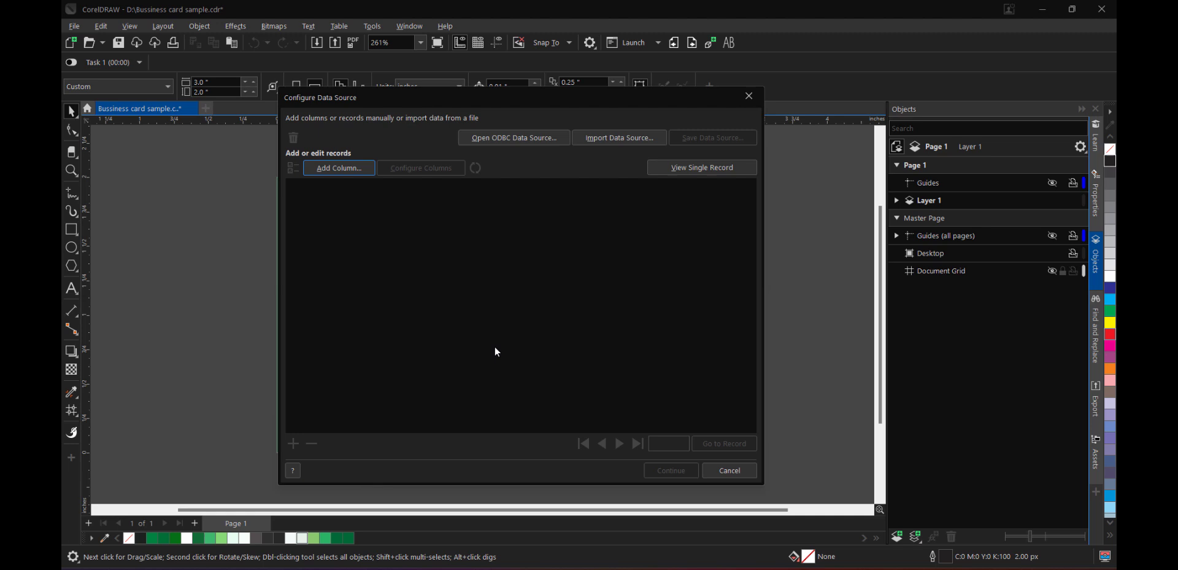
{"action": "mouse_move", "coordinate": [728, 470]}
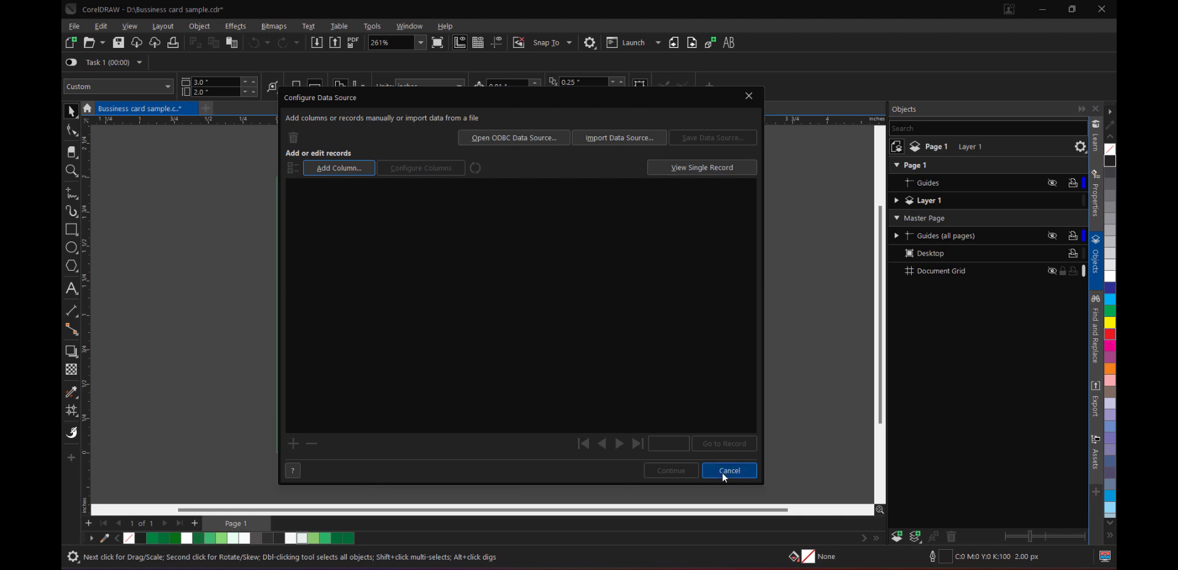
{"action": "left_click", "coordinate": [728, 470]}
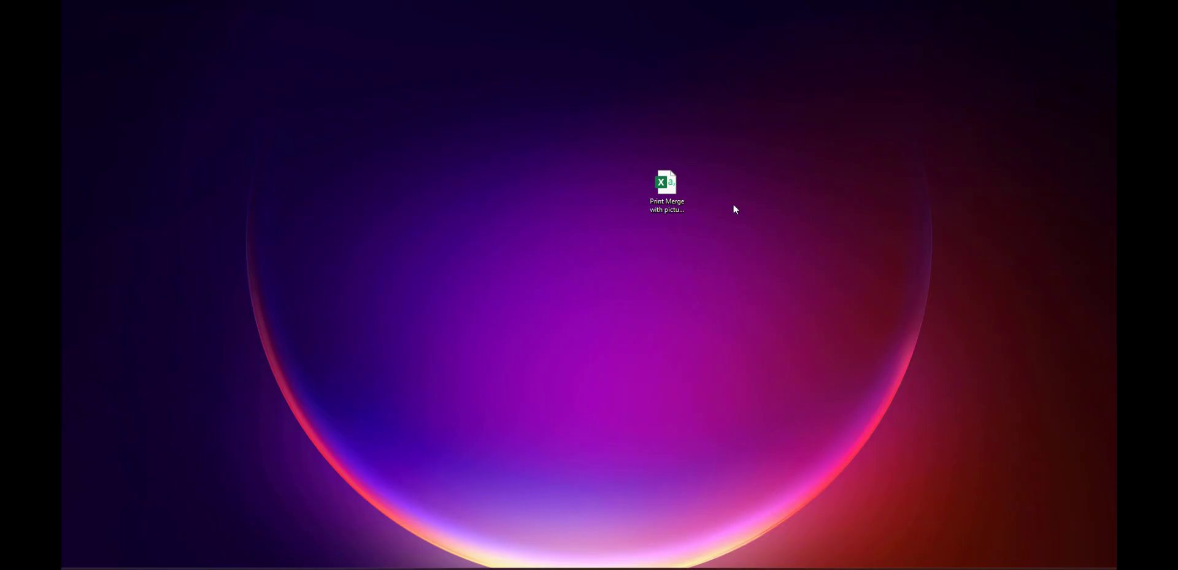
View the print merge CSV in Excel with widened name and Designation columns
{"action": "left_click", "coordinate": [667, 188]}
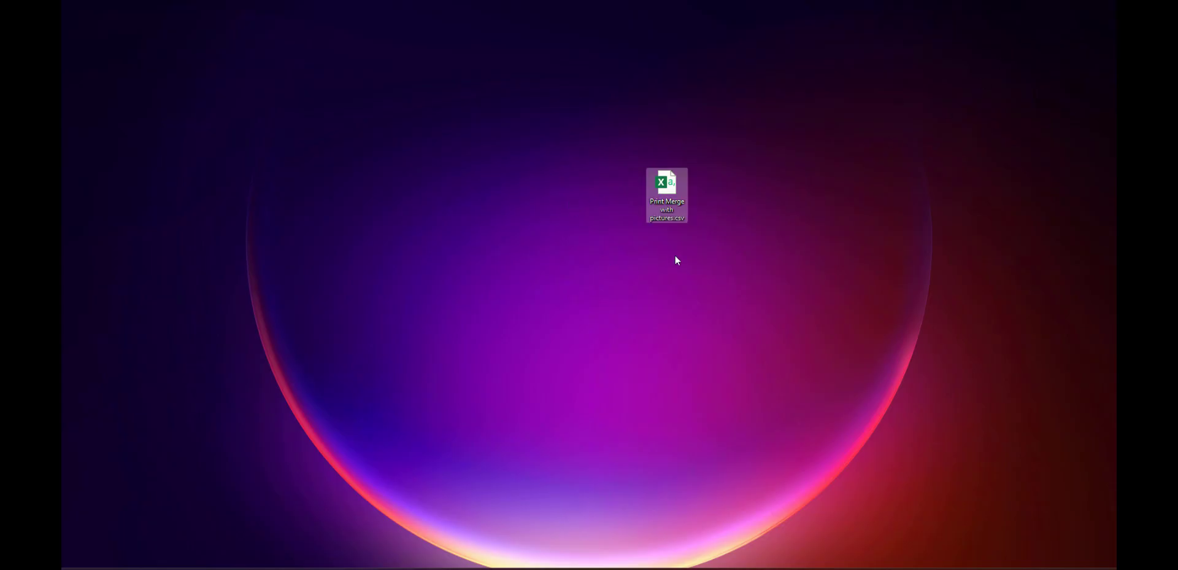
{"action": "mouse_move", "coordinate": [681, 293]}
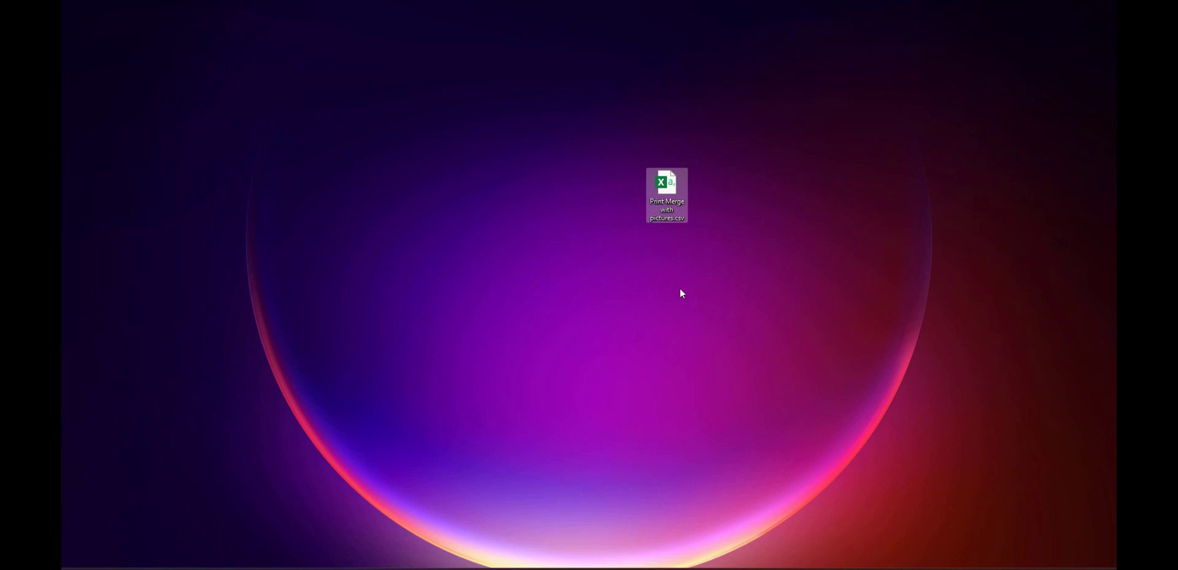
{"action": "double_click", "coordinate": [665, 192]}
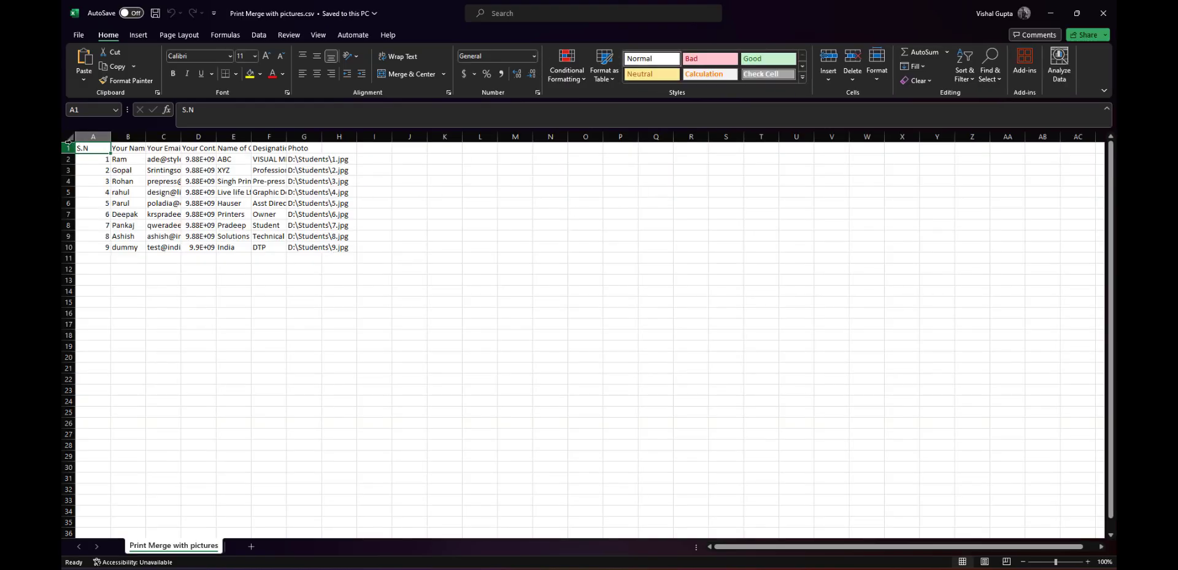
{"action": "left_click_drag", "start_coordinate": [108, 136], "coordinate": [140, 136]}
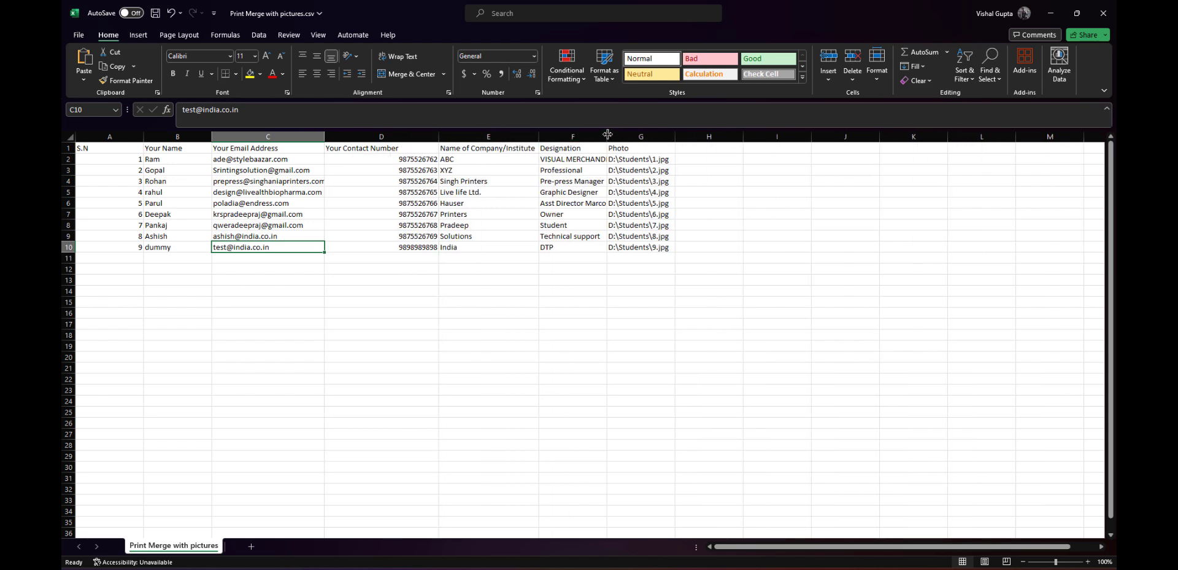
{"action": "left_click_drag", "start_coordinate": [608, 136], "coordinate": [716, 136]}
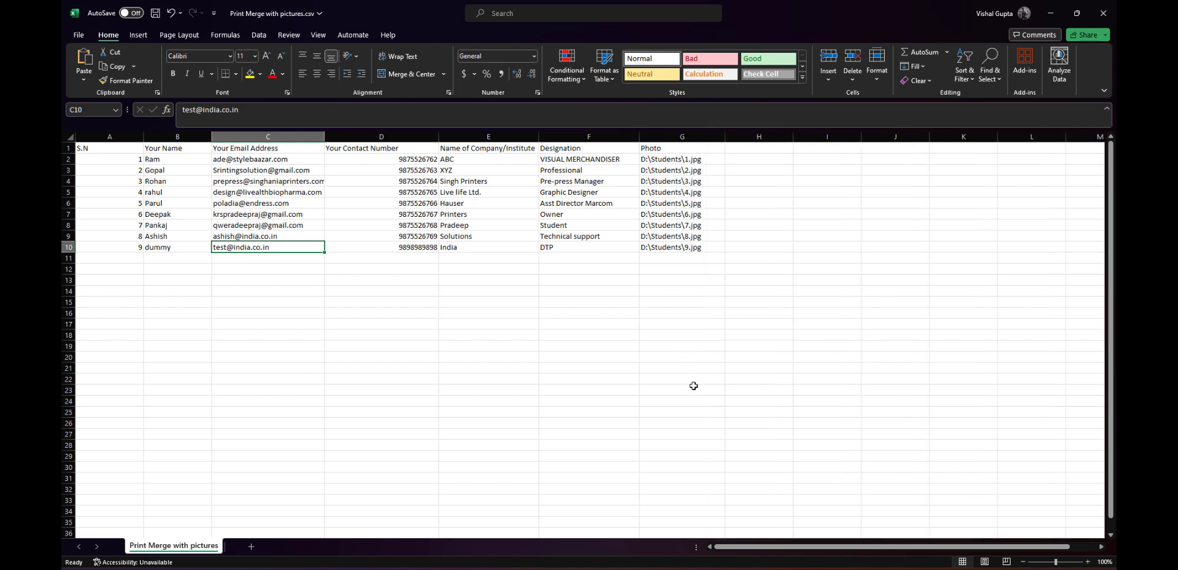
{"action": "mouse_move", "coordinate": [681, 163]}
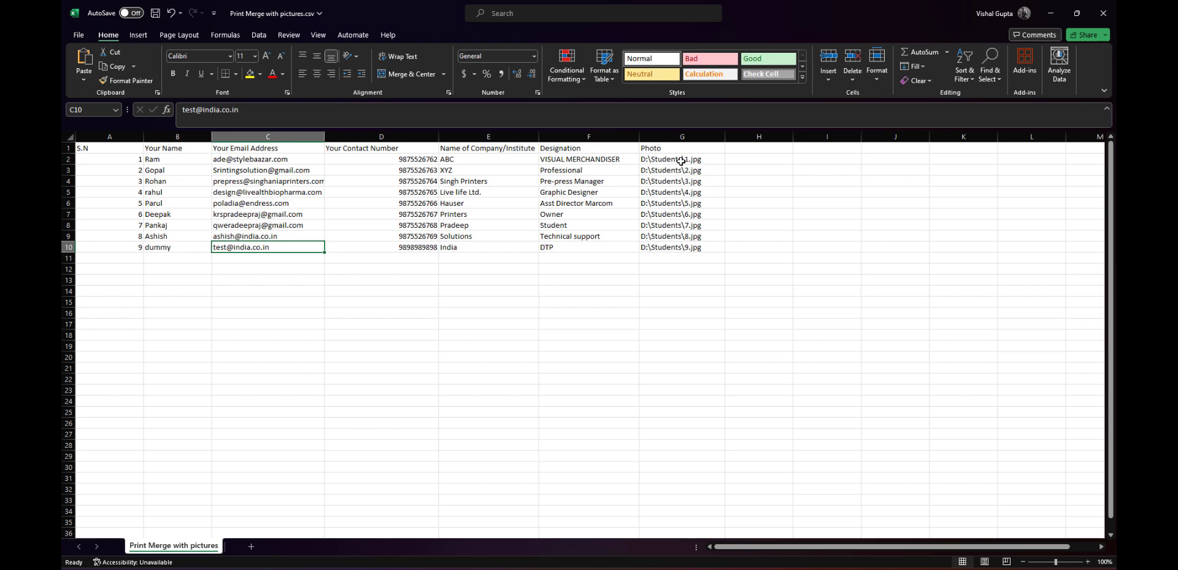
{"action": "mouse_move", "coordinate": [642, 337]}
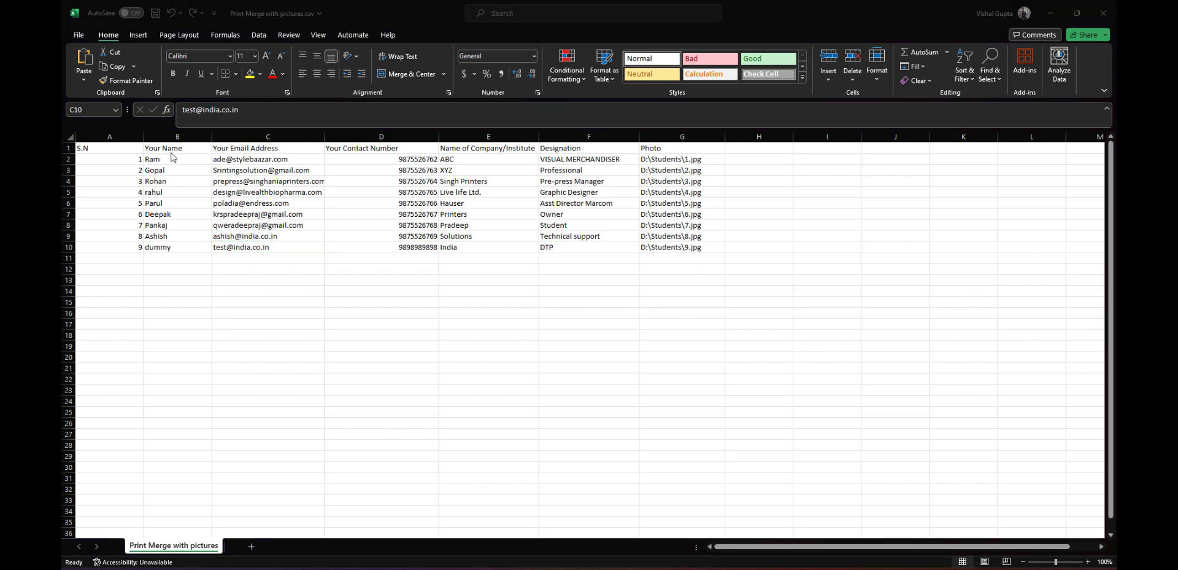
{"action": "mouse_move", "coordinate": [1083, 202]}
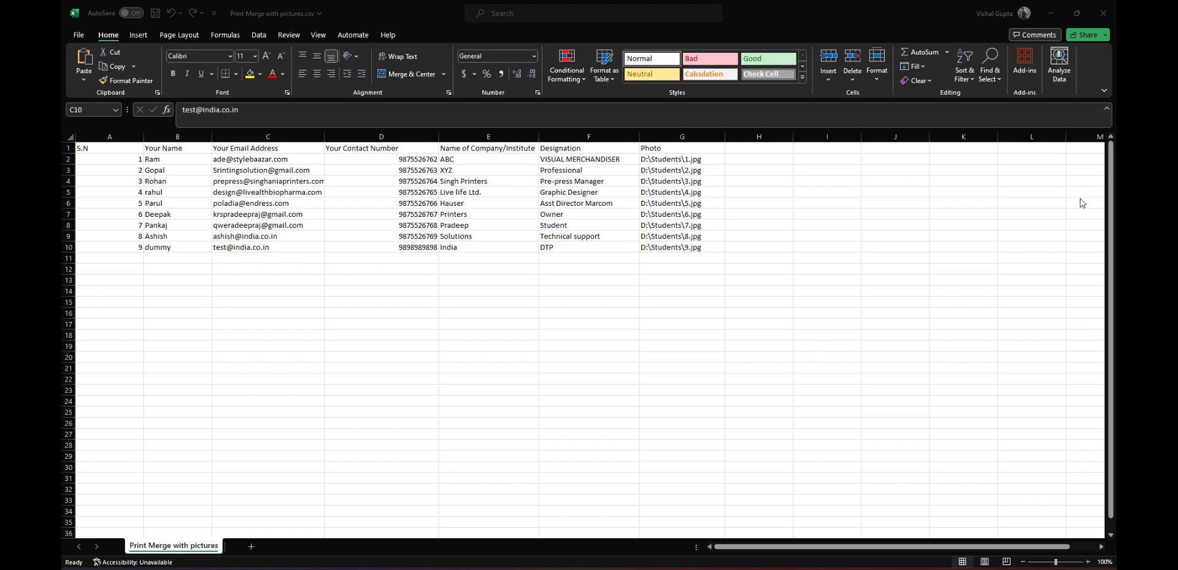
Close Excel and answer the save-changes prompt, returning to the desktop
{"action": "left_click", "coordinate": [1103, 13]}
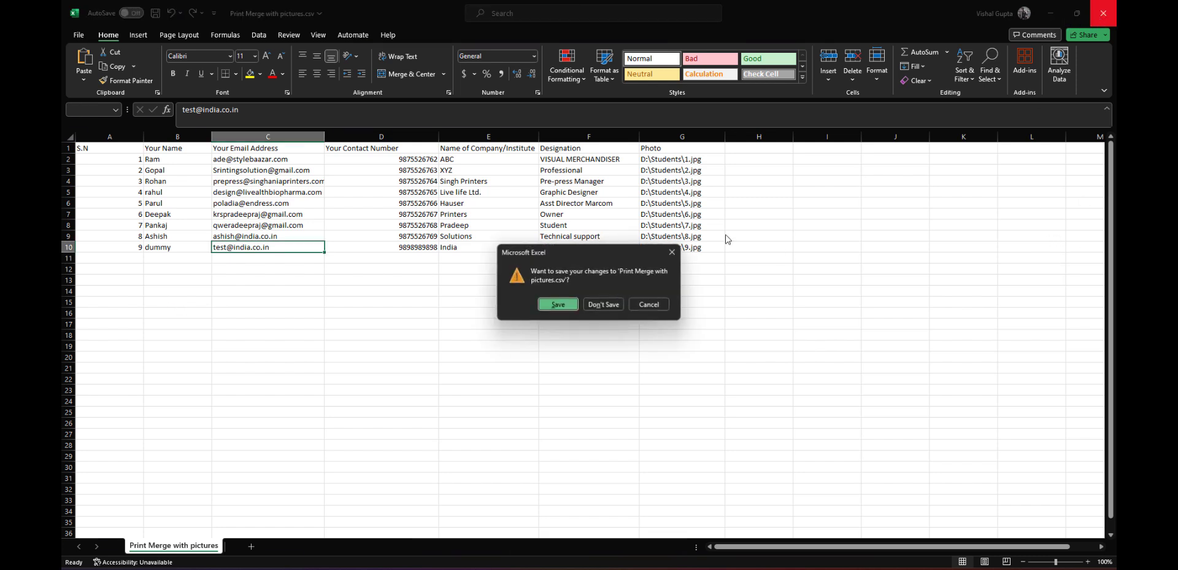
{"action": "left_click", "coordinate": [602, 304]}
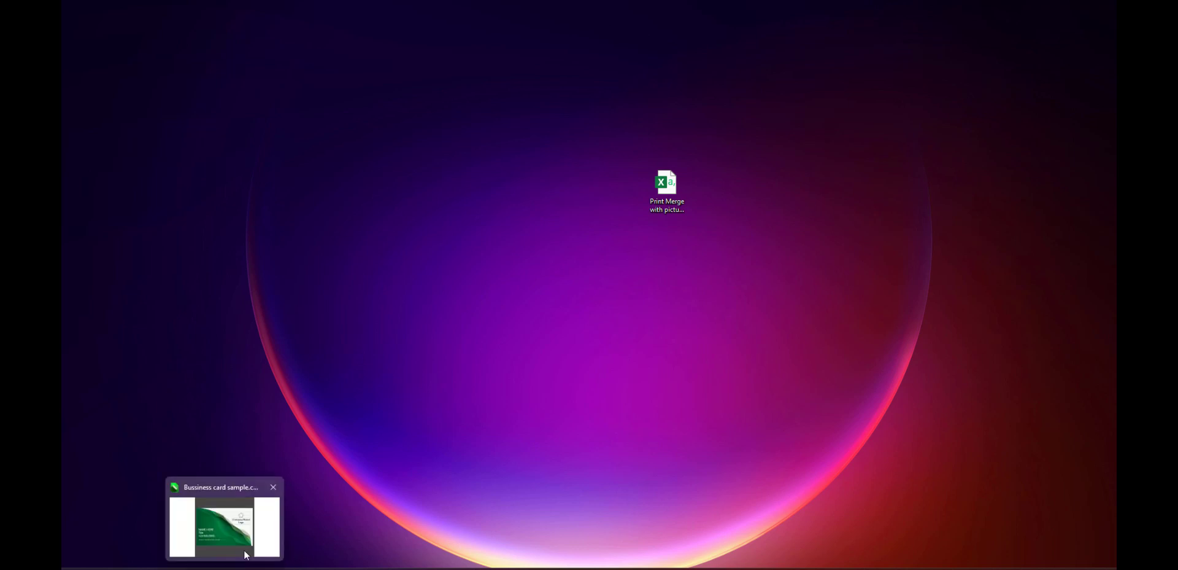
Back in CorelDRAW, start a new print merge and browse the Desktop to import a data file
{"action": "left_click", "coordinate": [224, 525]}
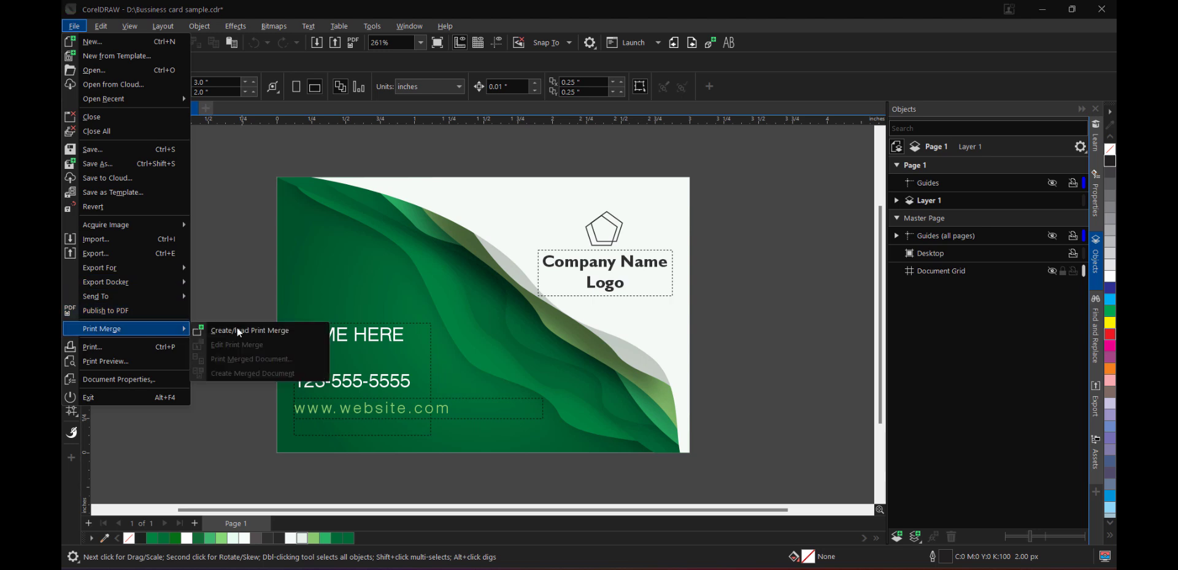
{"action": "mouse_move", "coordinate": [249, 330]}
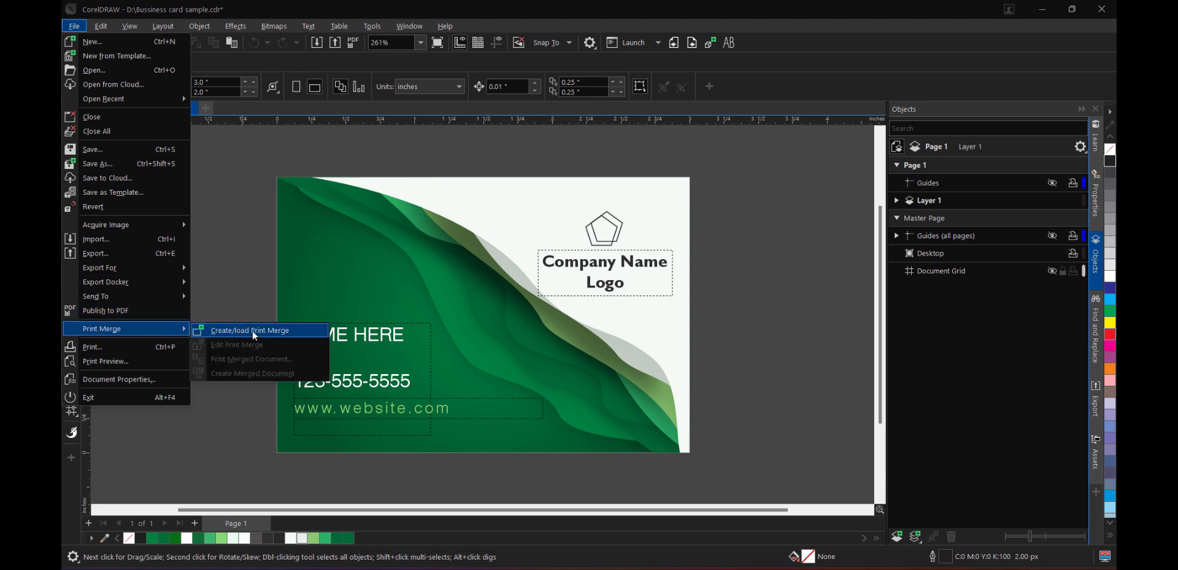
{"action": "left_click", "coordinate": [250, 330]}
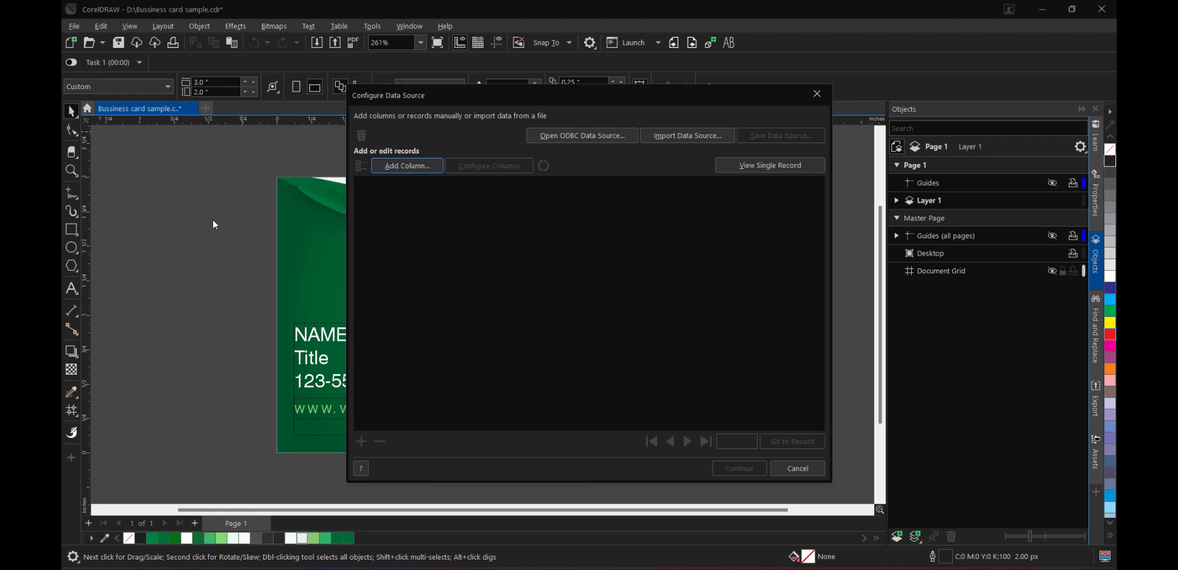
{"action": "mouse_move", "coordinate": [686, 135]}
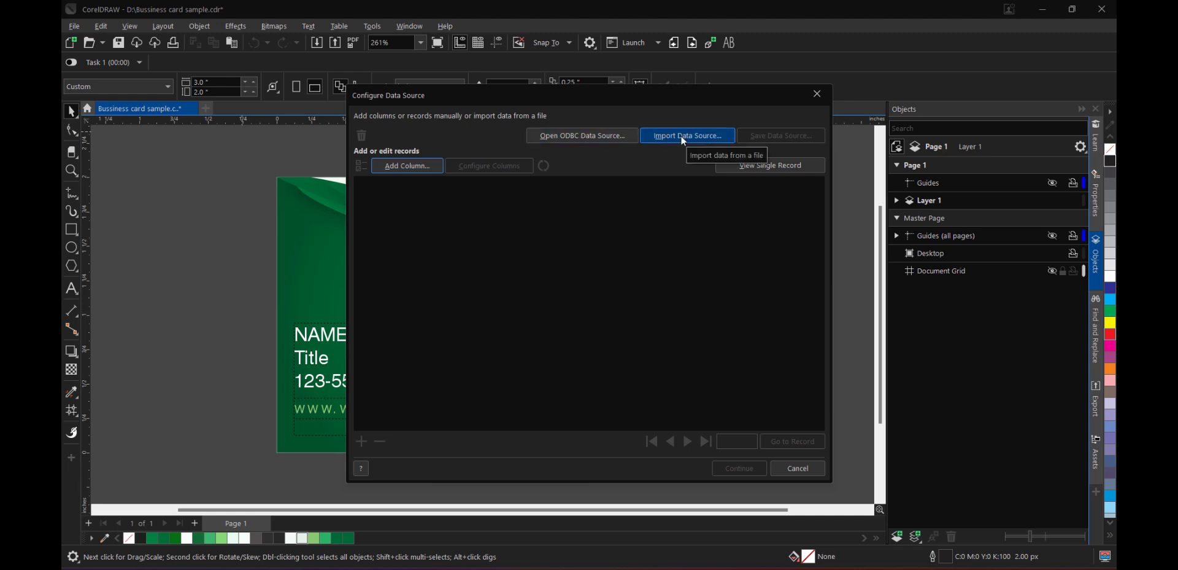
{"action": "left_click", "coordinate": [686, 135]}
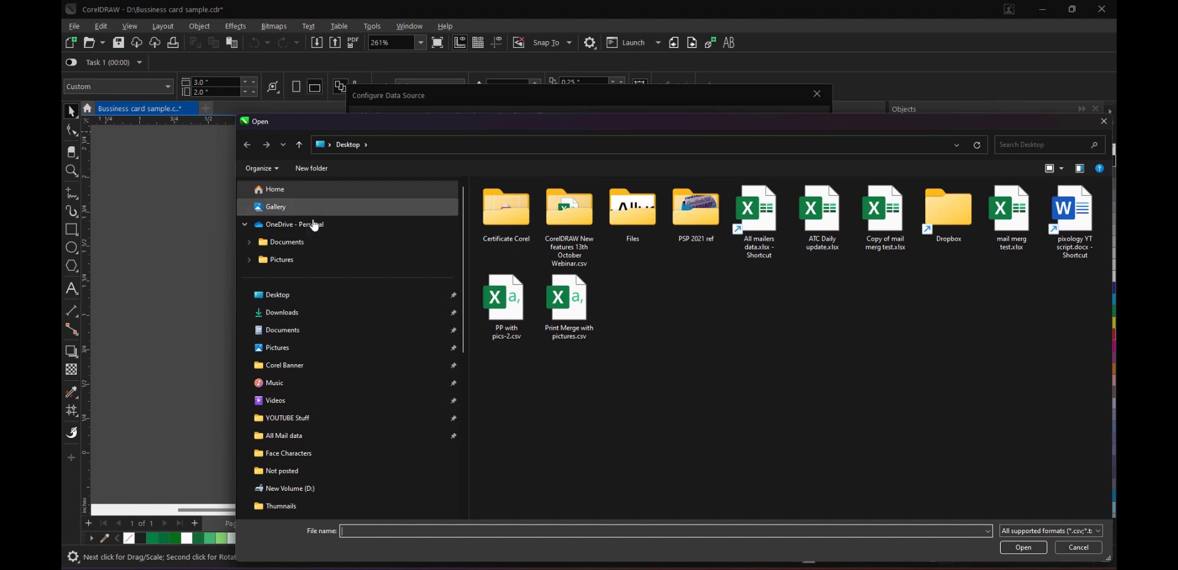
{"action": "left_click", "coordinate": [569, 297]}
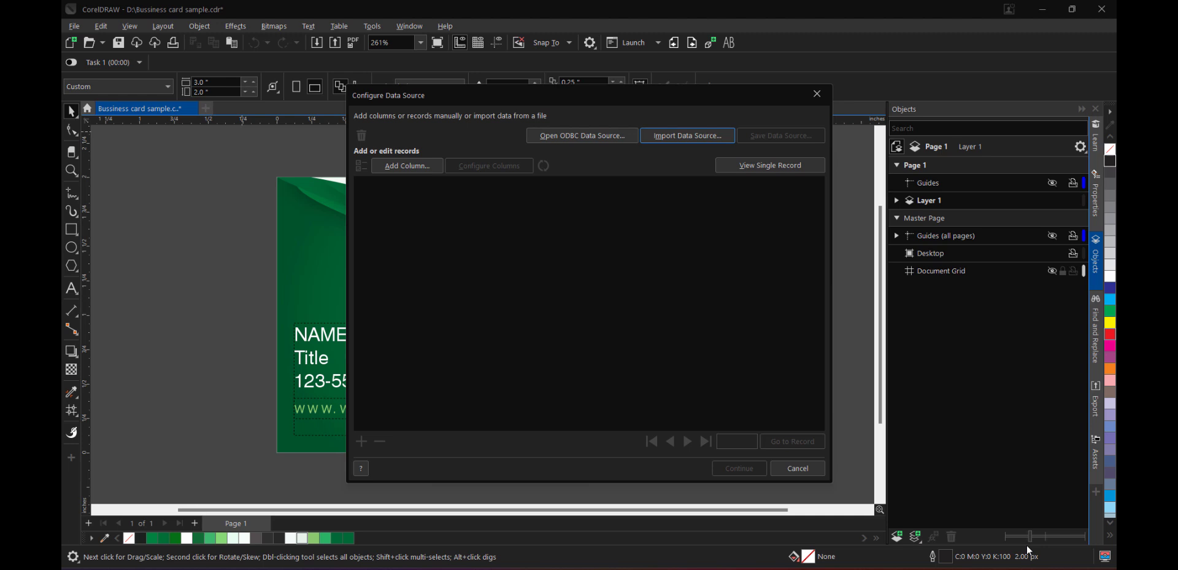
{"action": "left_click", "coordinate": [685, 135]}
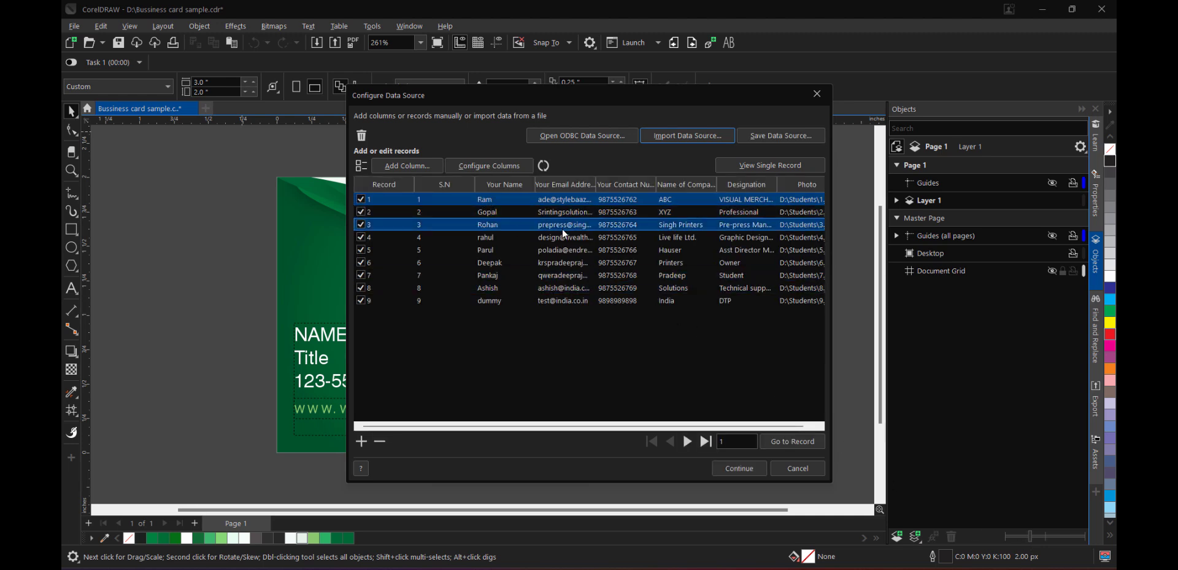
{"action": "left_click", "coordinate": [488, 275]}
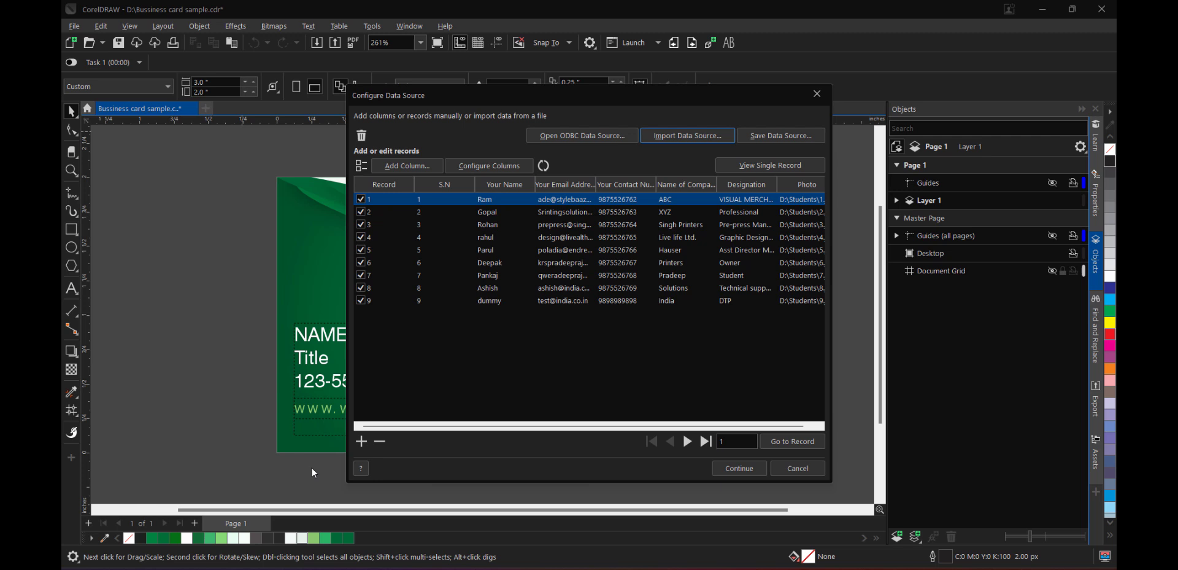
{"action": "mouse_move", "coordinate": [402, 368]}
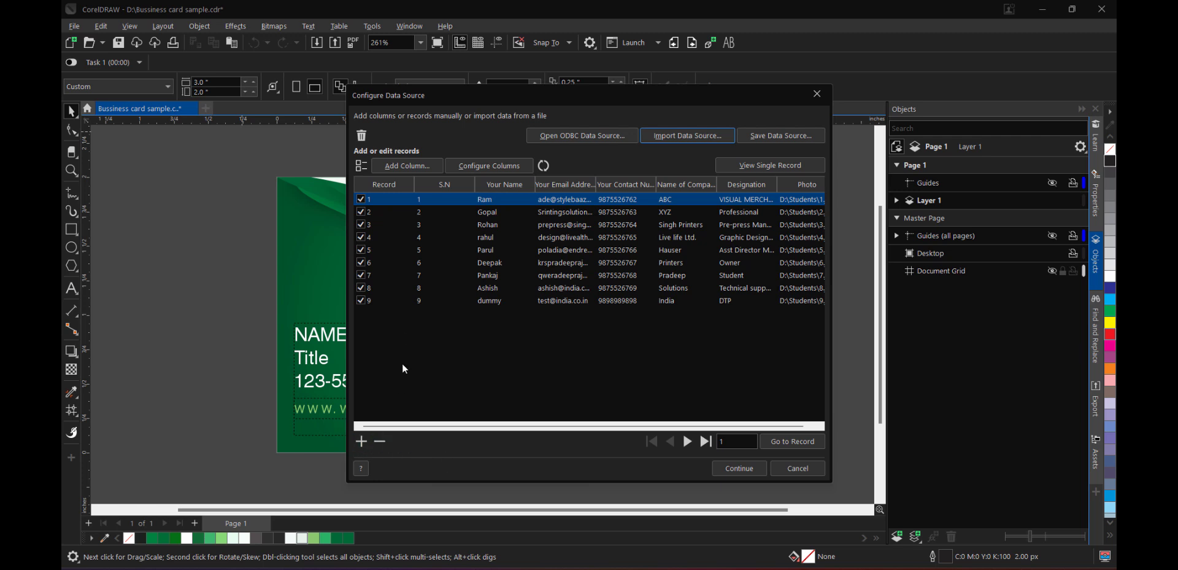
{"action": "mouse_move", "coordinate": [361, 440]}
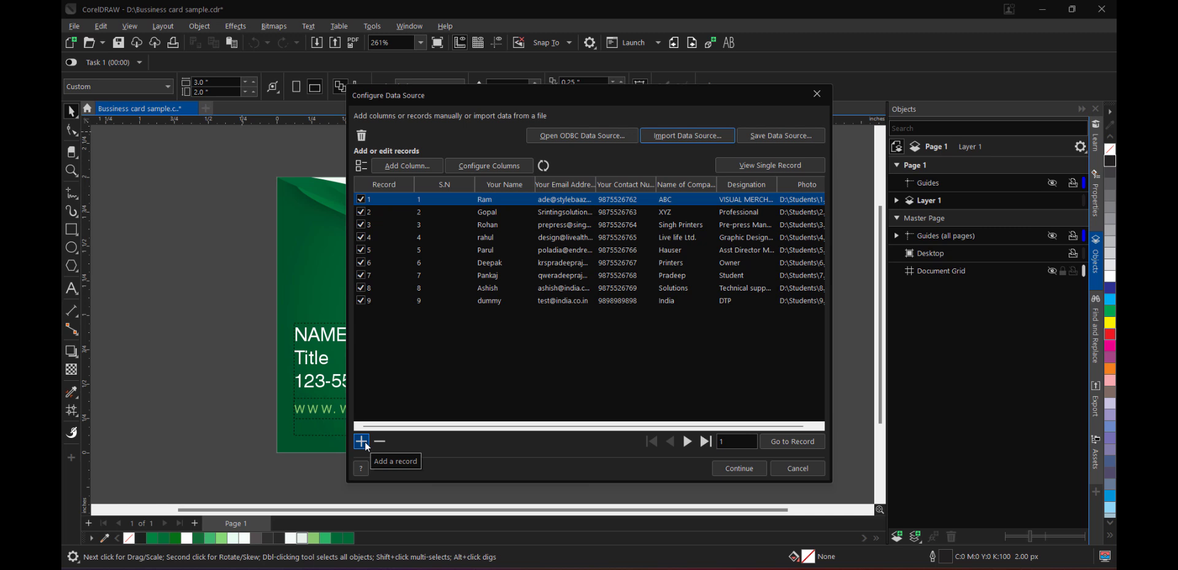
Add a new record and fill its columns with 'test' details
{"action": "left_click", "coordinate": [361, 440]}
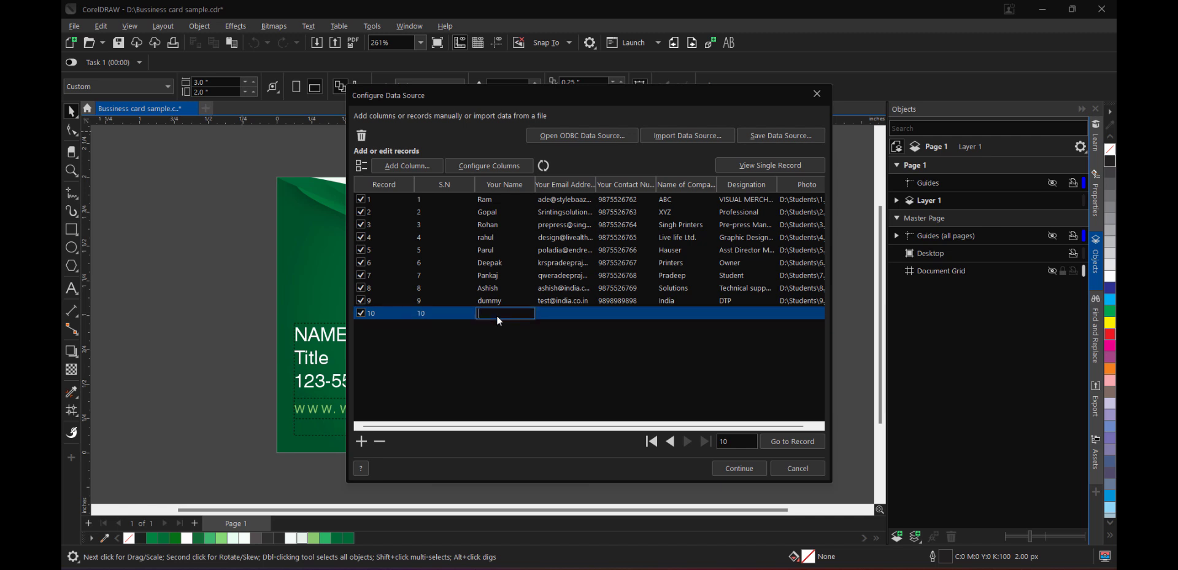
{"action": "type", "text": "test"}
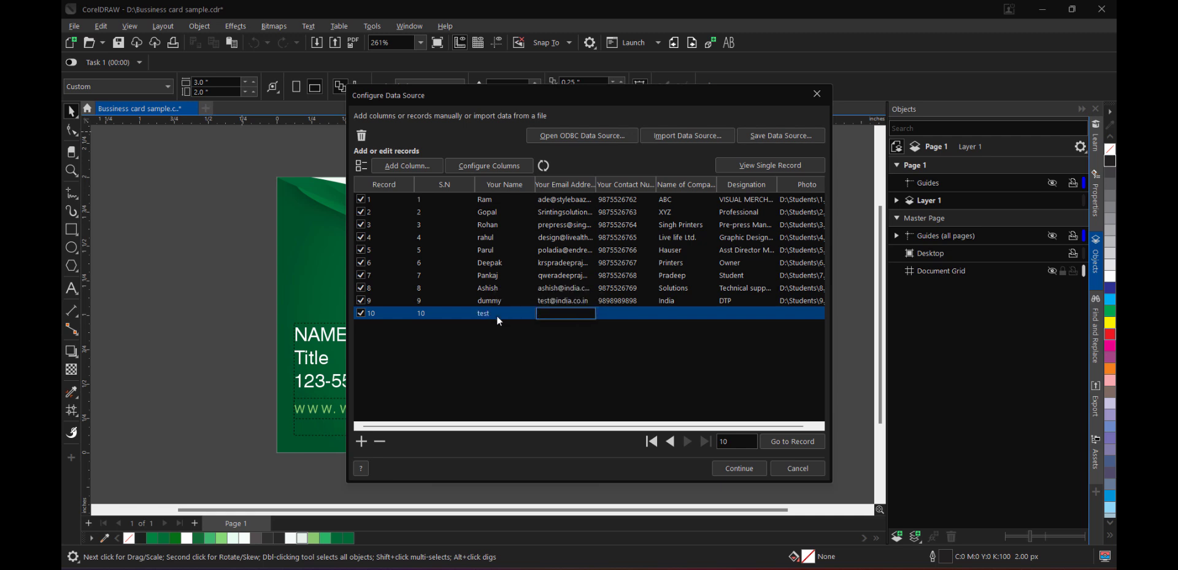
{"action": "left_click", "coordinate": [626, 313]}
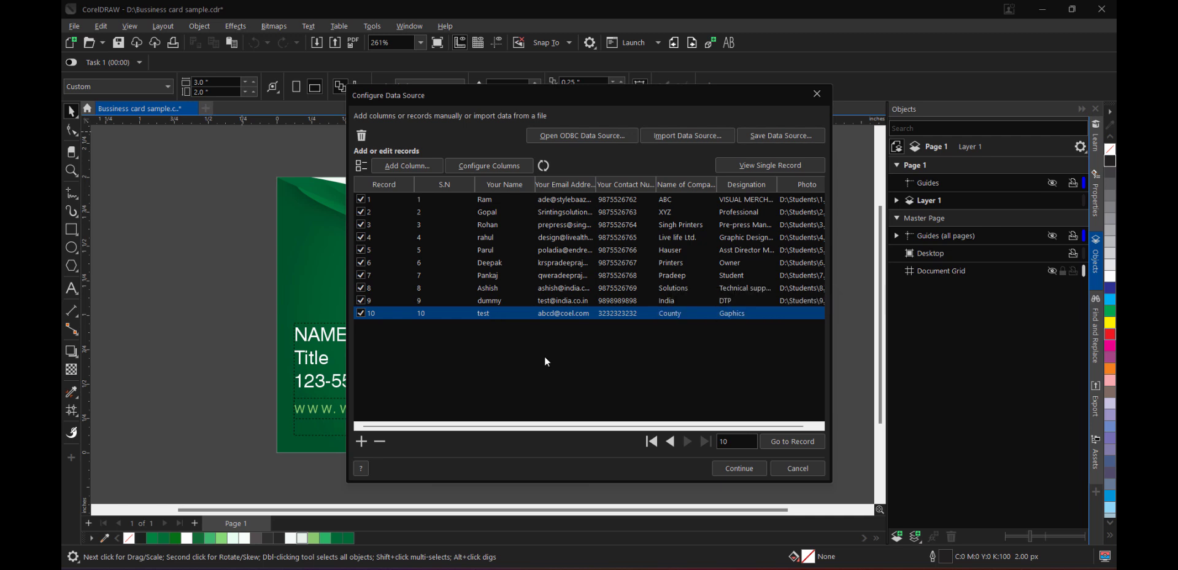
{"action": "mouse_move", "coordinate": [548, 348]}
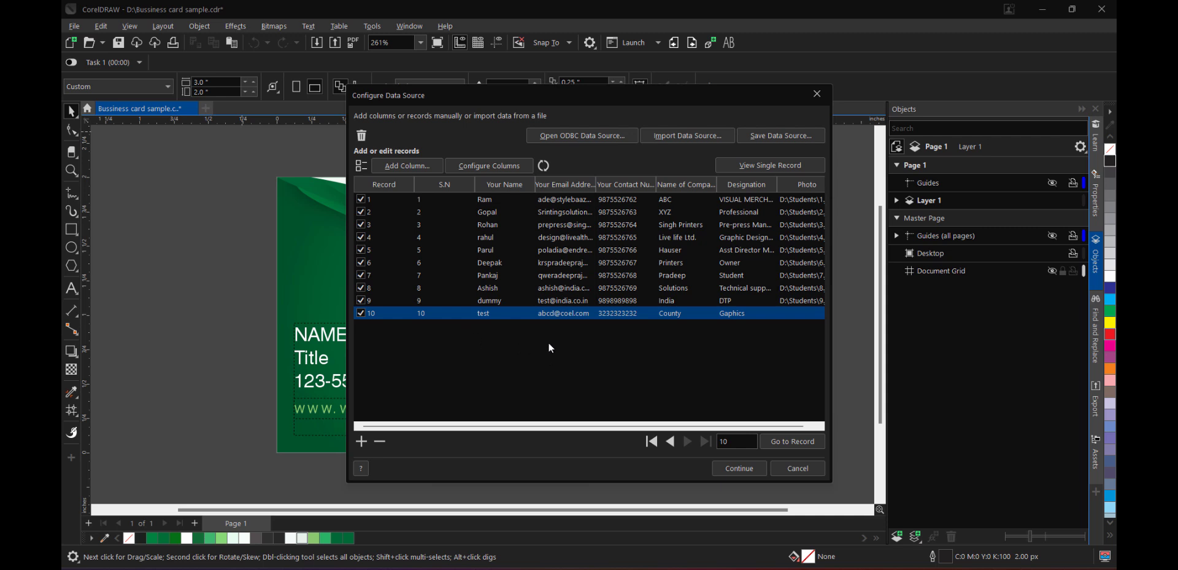
Delete the dummy record and confirm the data source with nine records
{"action": "left_click", "coordinate": [487, 299]}
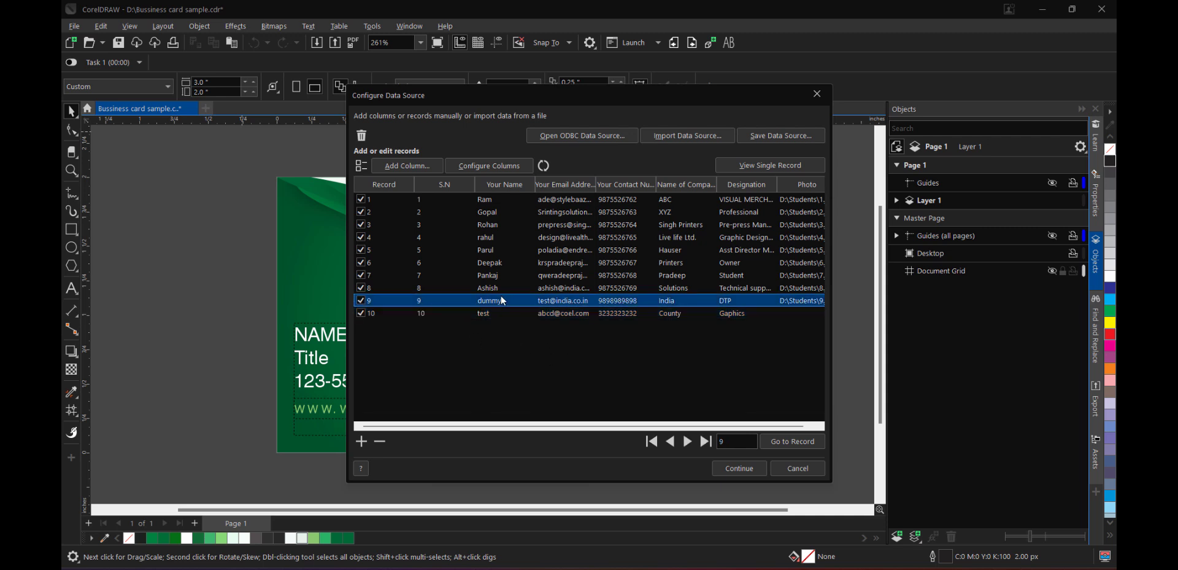
{"action": "mouse_move", "coordinate": [489, 329]}
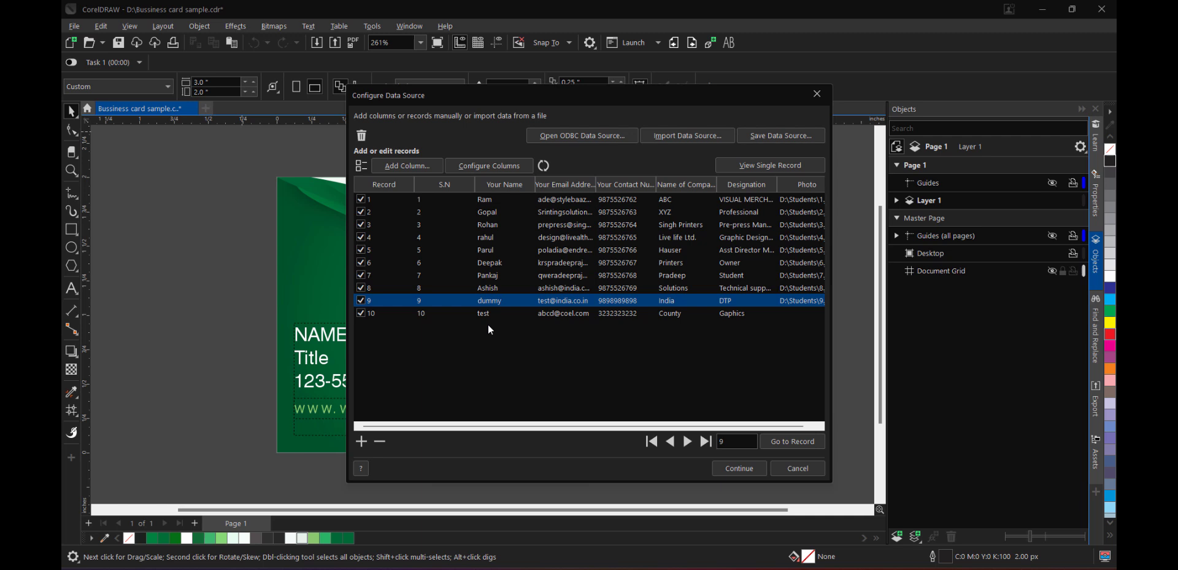
{"action": "mouse_move", "coordinate": [379, 441]}
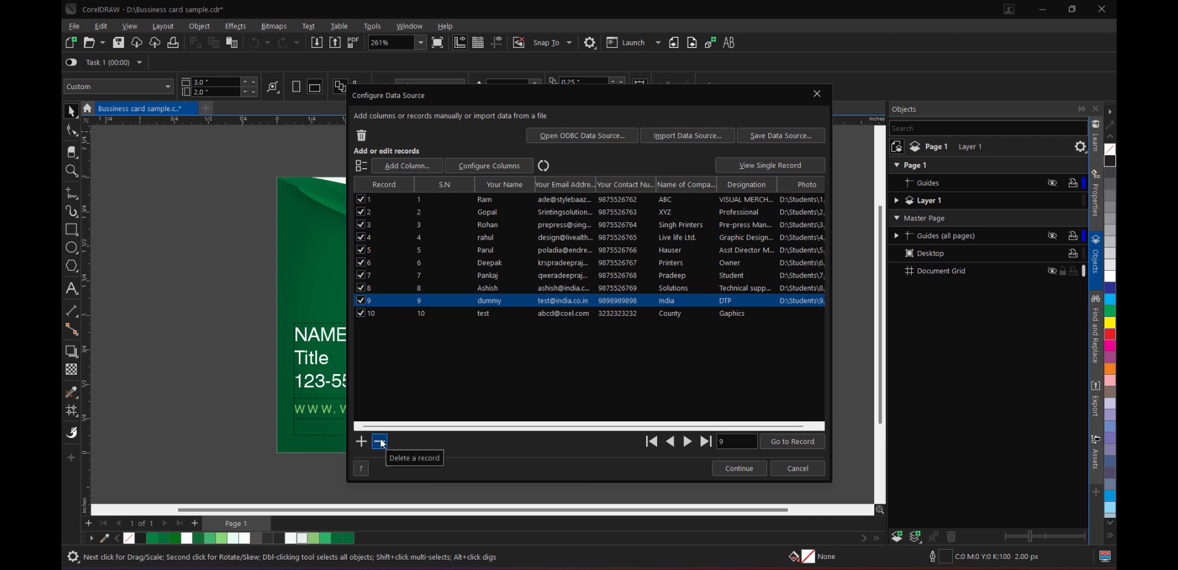
{"action": "left_click", "coordinate": [380, 441]}
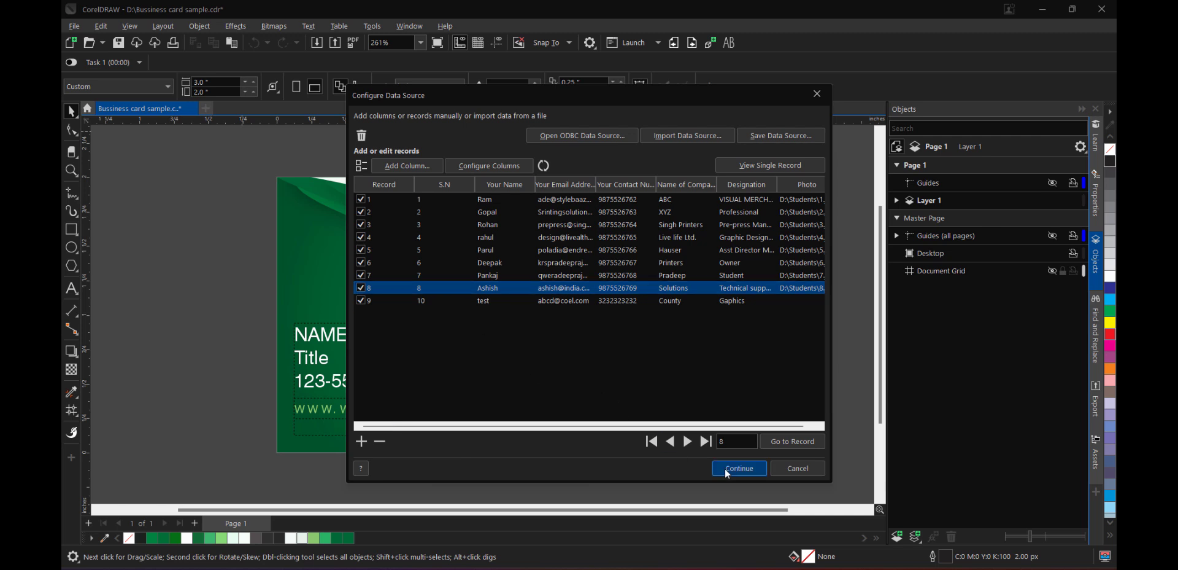
{"action": "mouse_move", "coordinate": [477, 335]}
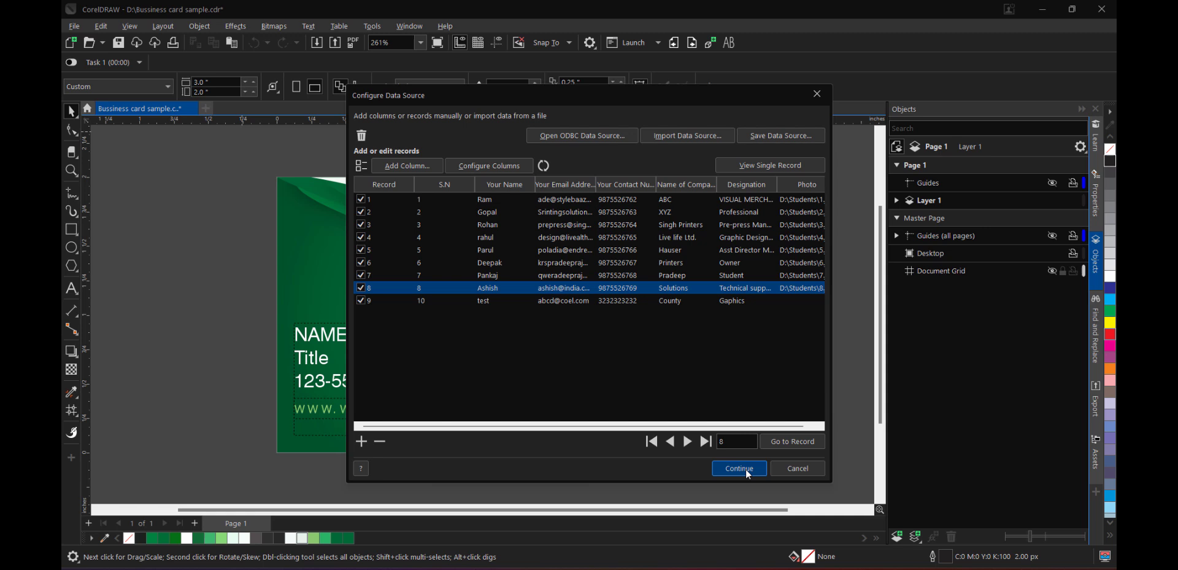
{"action": "left_click", "coordinate": [737, 468]}
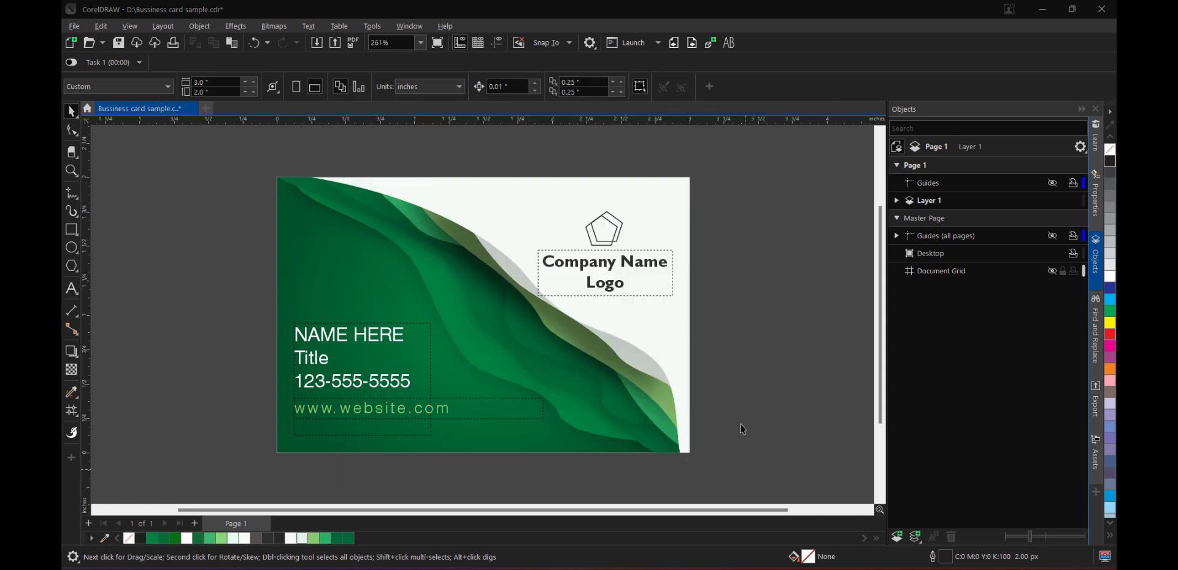
{"action": "mouse_move", "coordinate": [492, 148]}
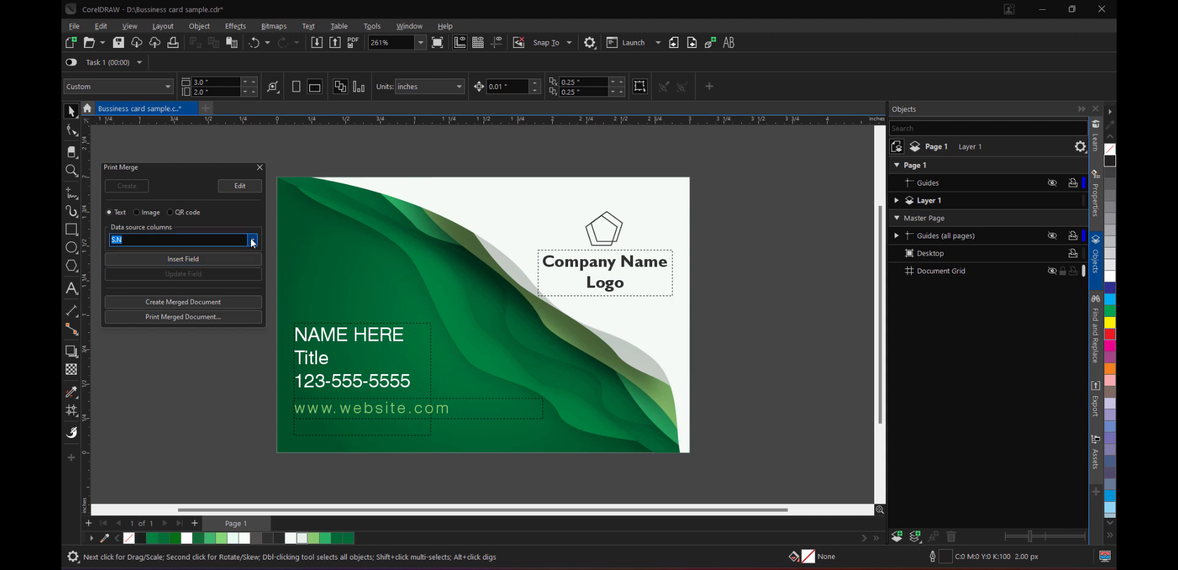
Insert the <Your Name> merge field onto the card
{"action": "left_click", "coordinate": [253, 240]}
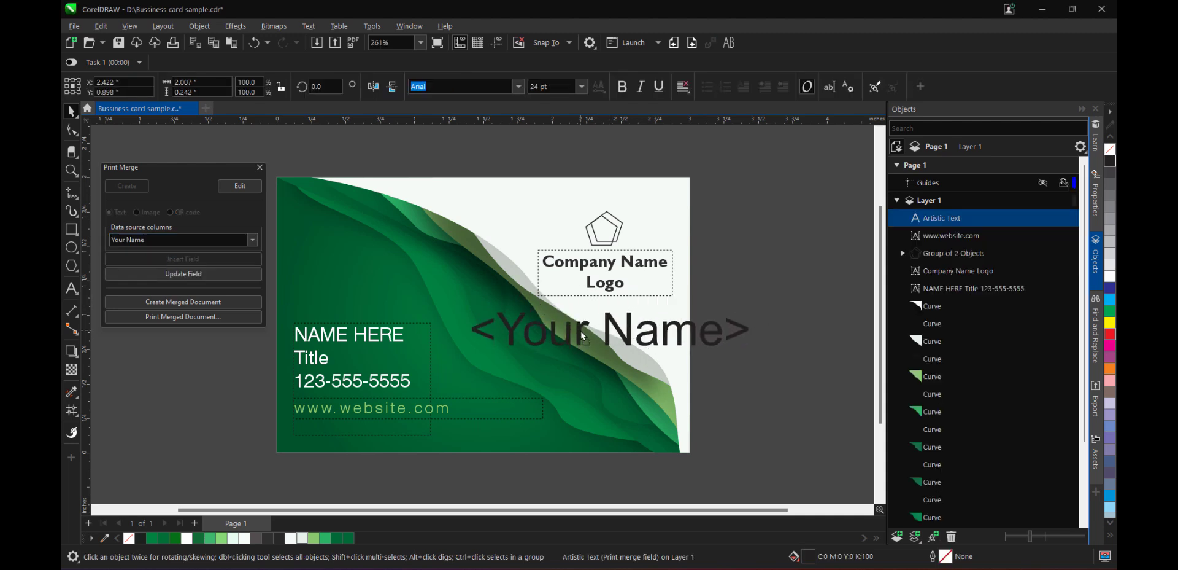
{"action": "left_click", "coordinate": [609, 329]}
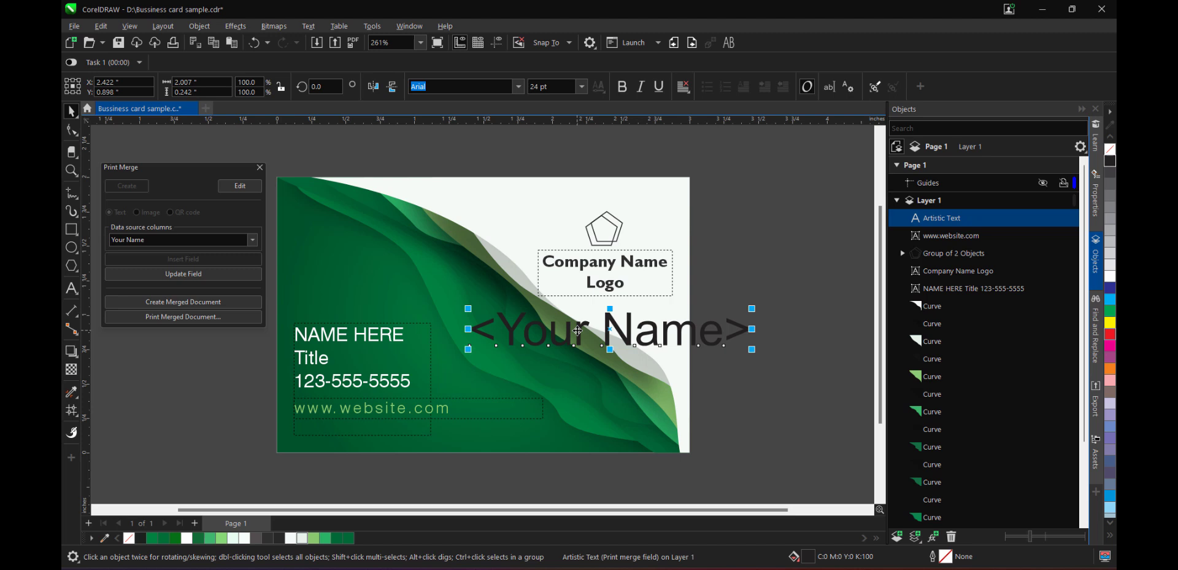
{"action": "mouse_move", "coordinate": [674, 358]}
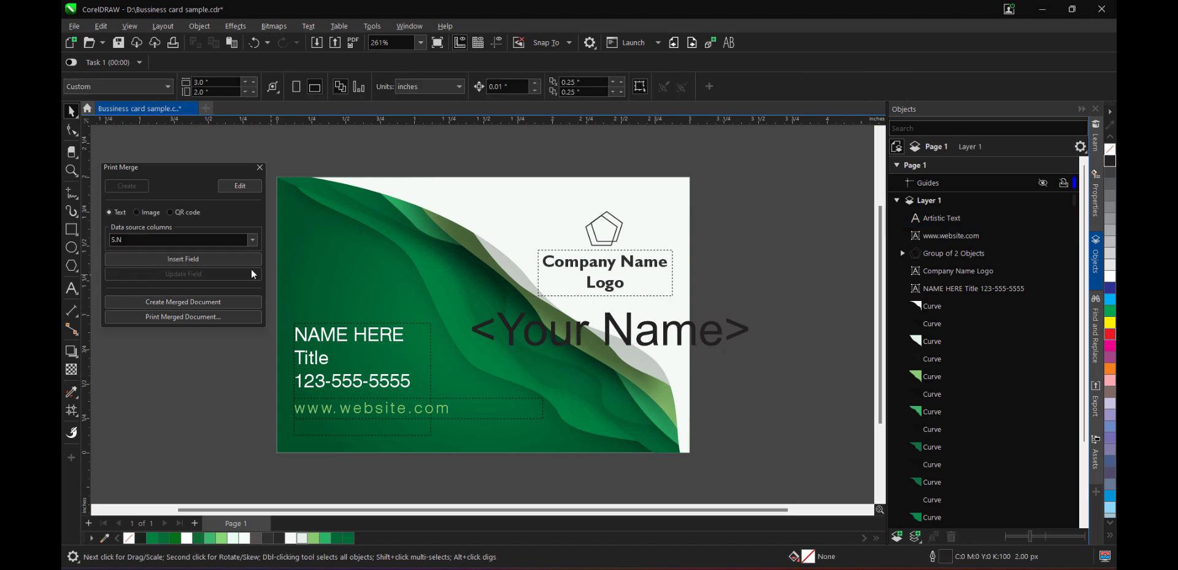
Insert the <Designation> merge field from the column list onto the card
{"action": "left_click", "coordinate": [252, 239]}
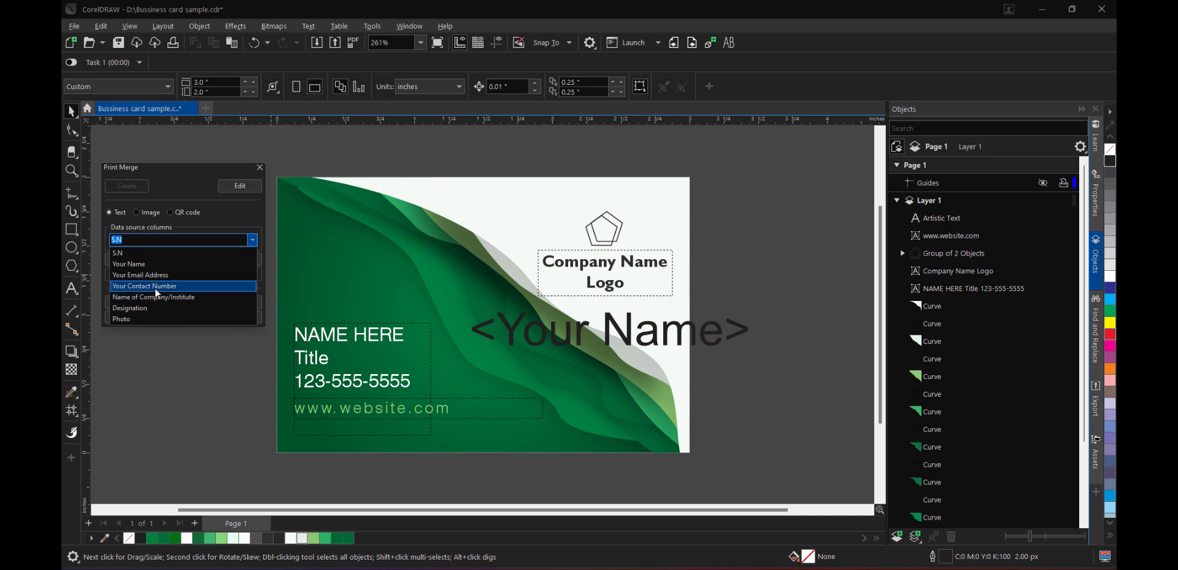
{"action": "left_click", "coordinate": [128, 307]}
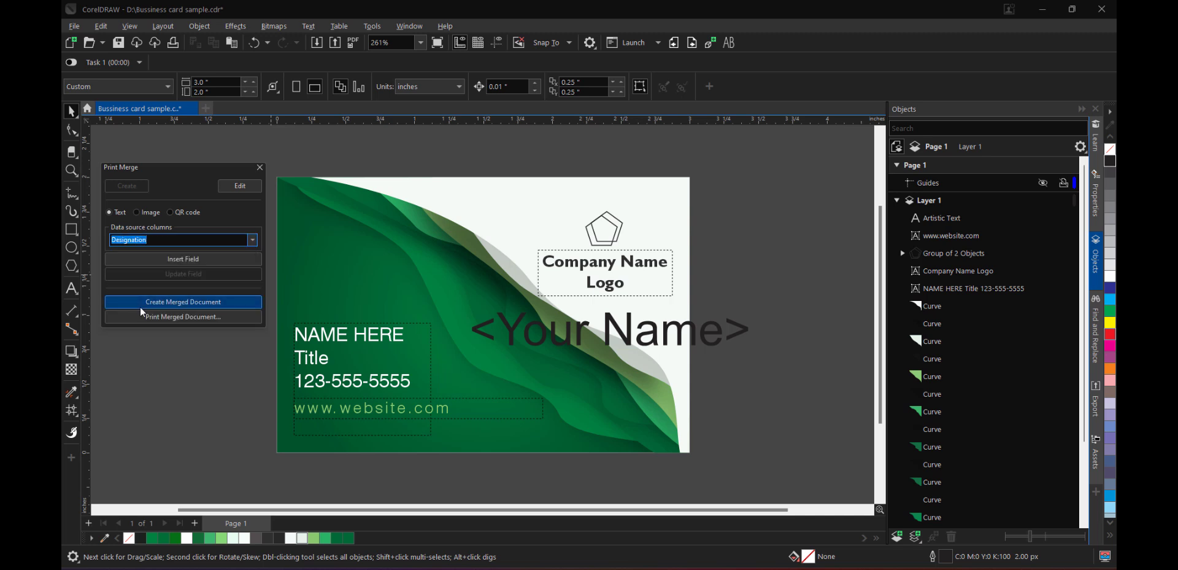
{"action": "left_click", "coordinate": [183, 259]}
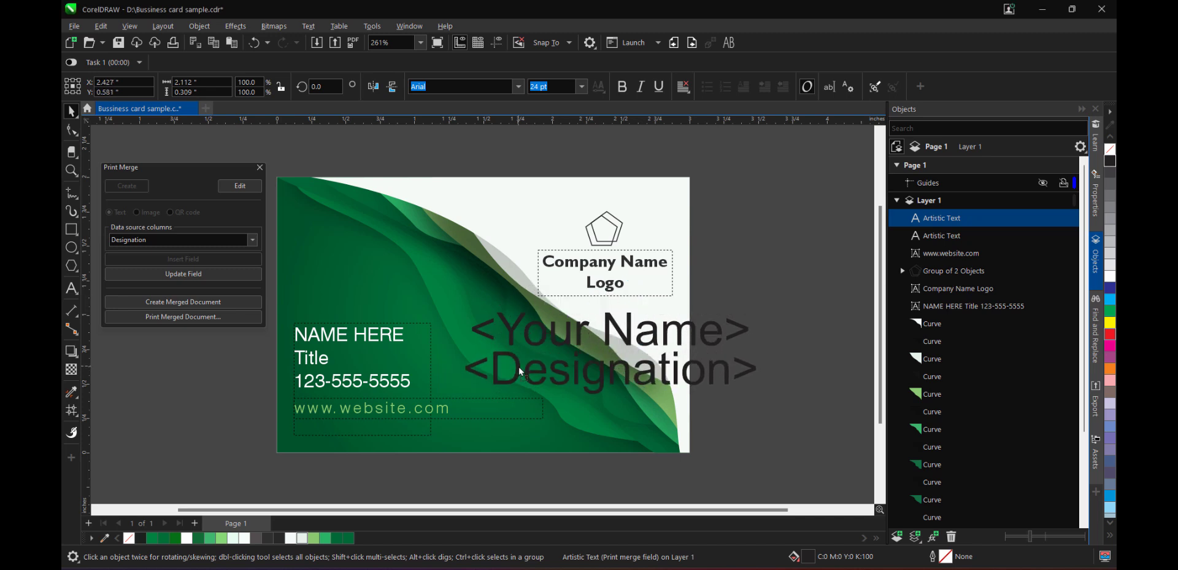
{"action": "left_click", "coordinate": [518, 372]}
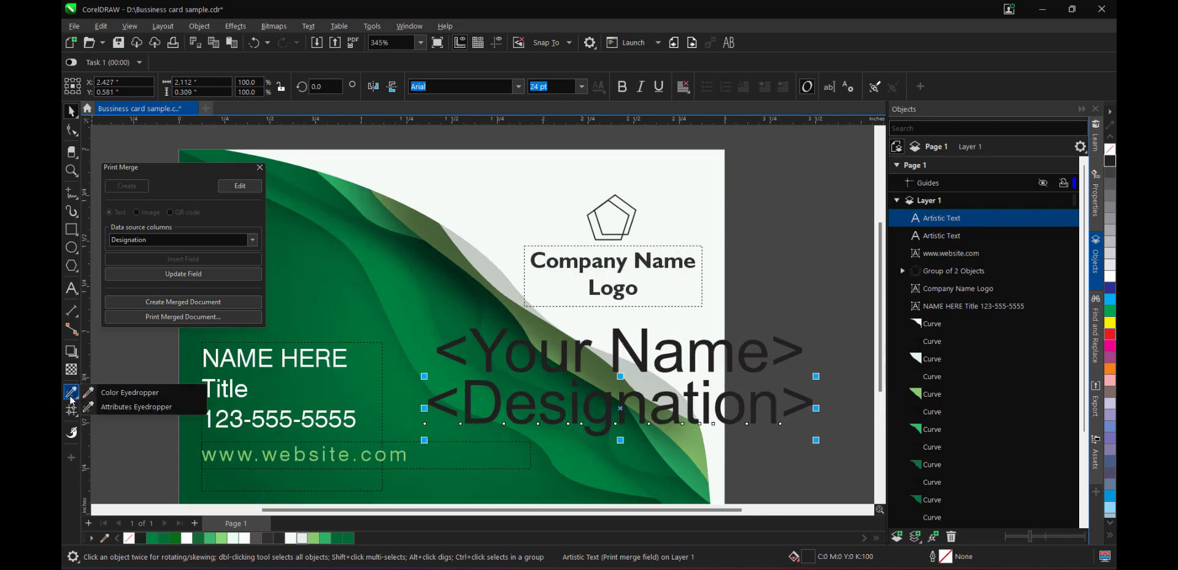
Restyle the merge fields to match the Company Name text using the Attributes Eyedropper
{"action": "left_click", "coordinate": [136, 406]}
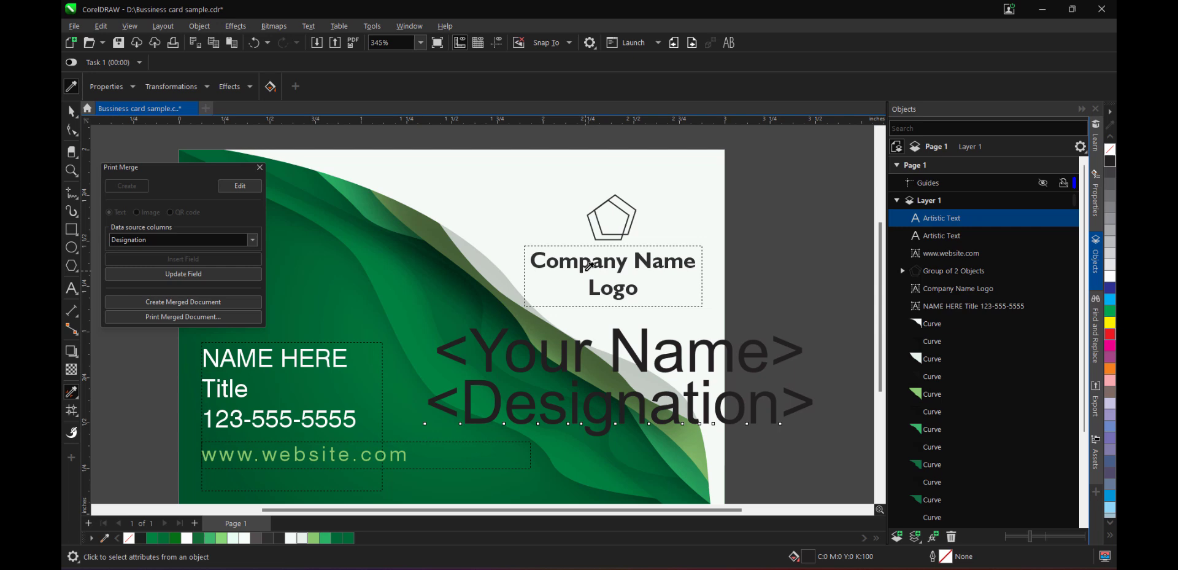
{"action": "scroll", "scroll_direction": "down", "scroll_amount": 3}
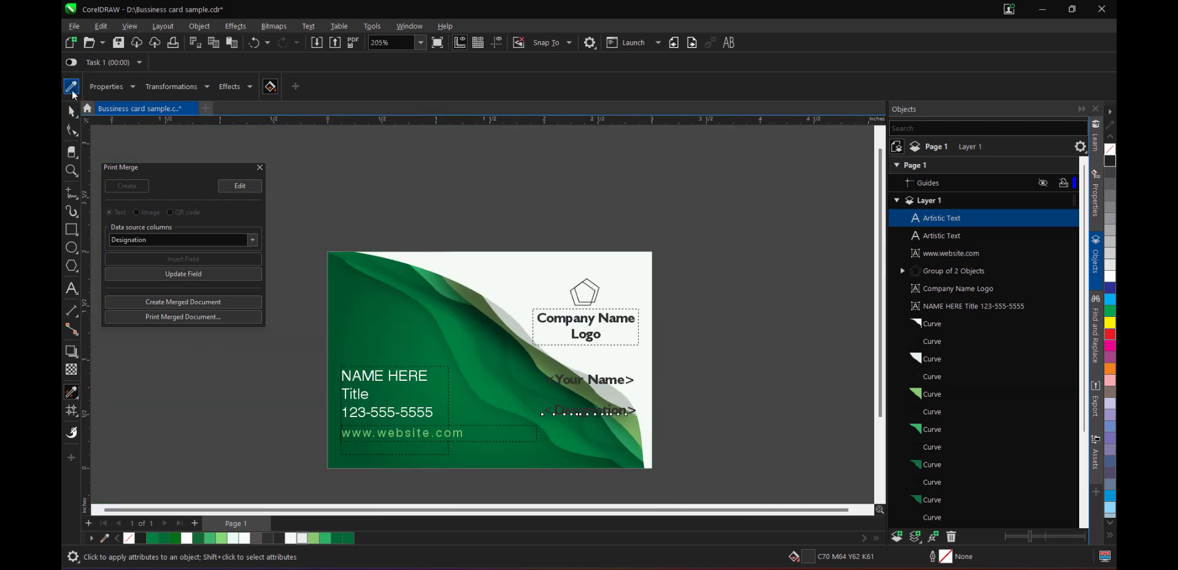
{"action": "left_click", "coordinate": [589, 410]}
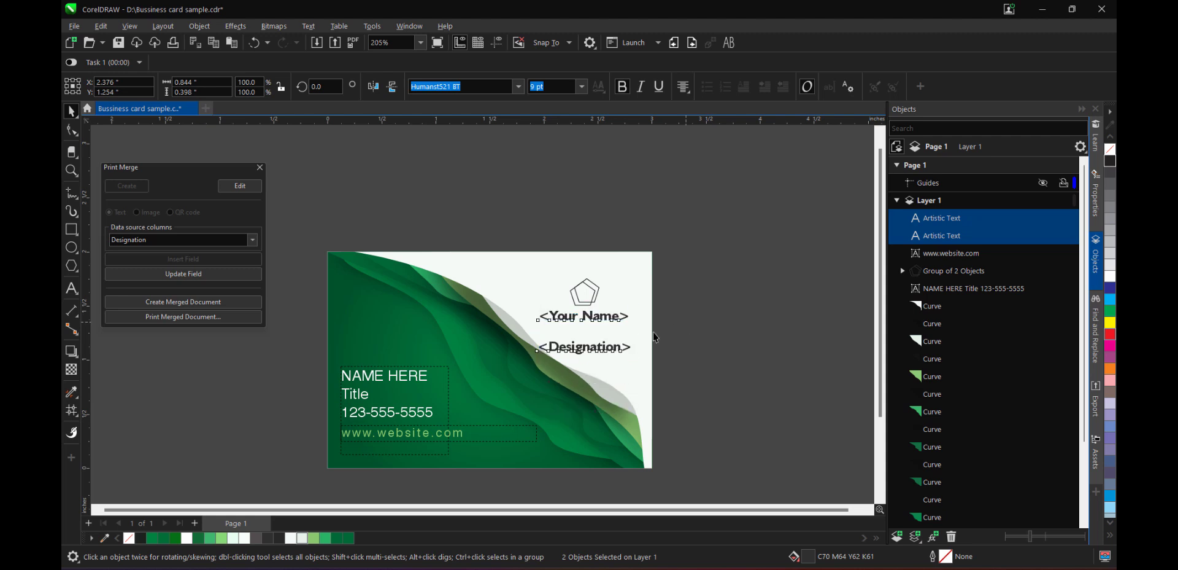
Select both merge-field texts under the logo and switch the next field type to QR code
{"action": "left_click", "coordinate": [584, 348]}
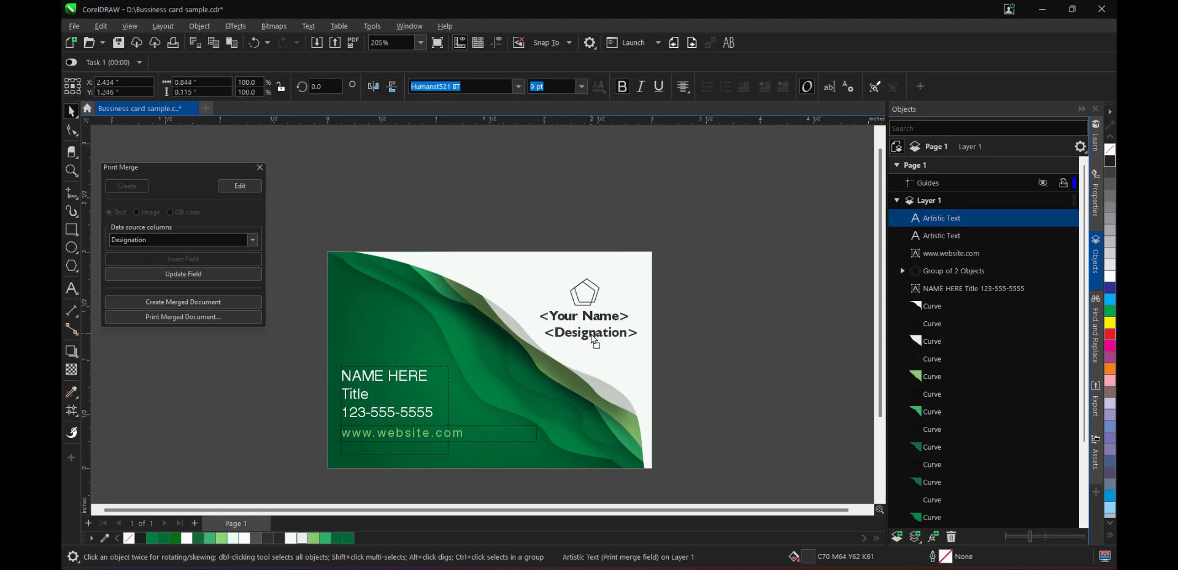
{"action": "left_click", "coordinate": [590, 335]}
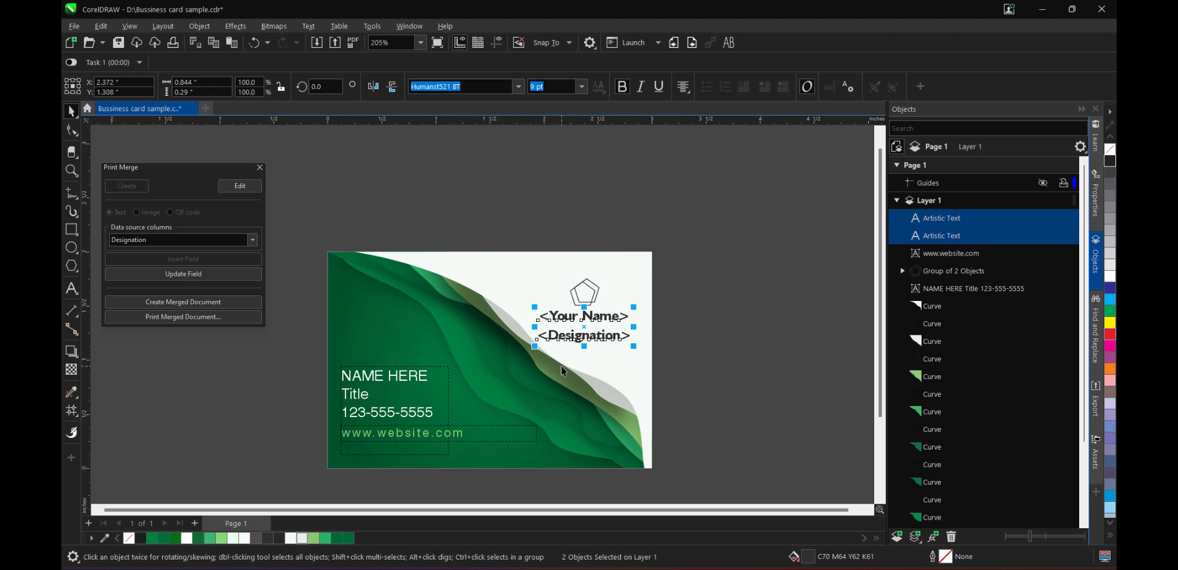
{"action": "mouse_move", "coordinate": [569, 389]}
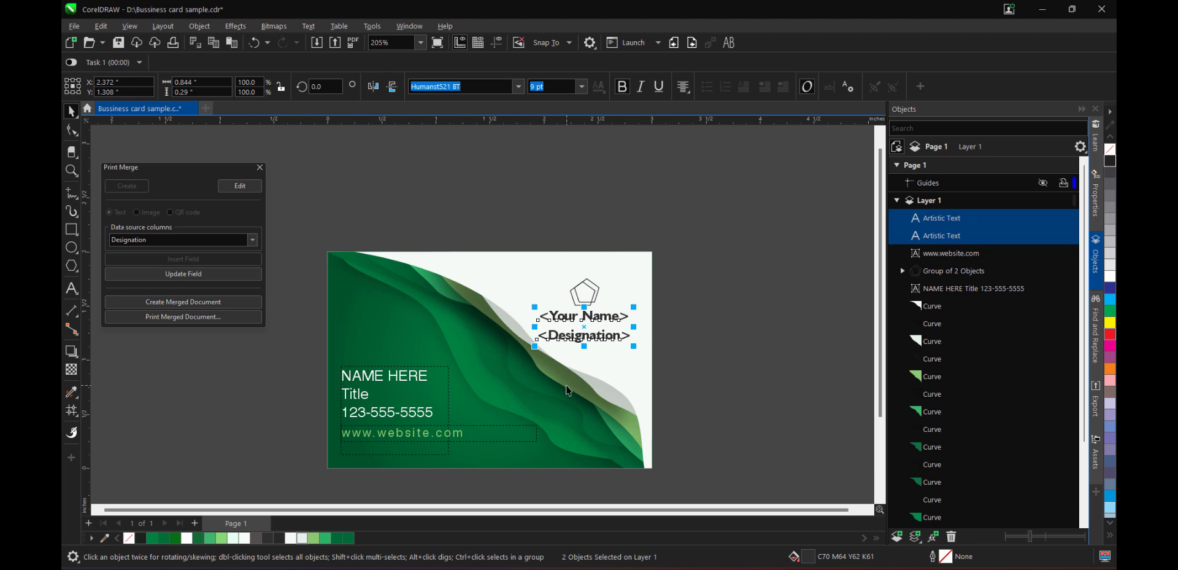
{"action": "mouse_move", "coordinate": [554, 393]}
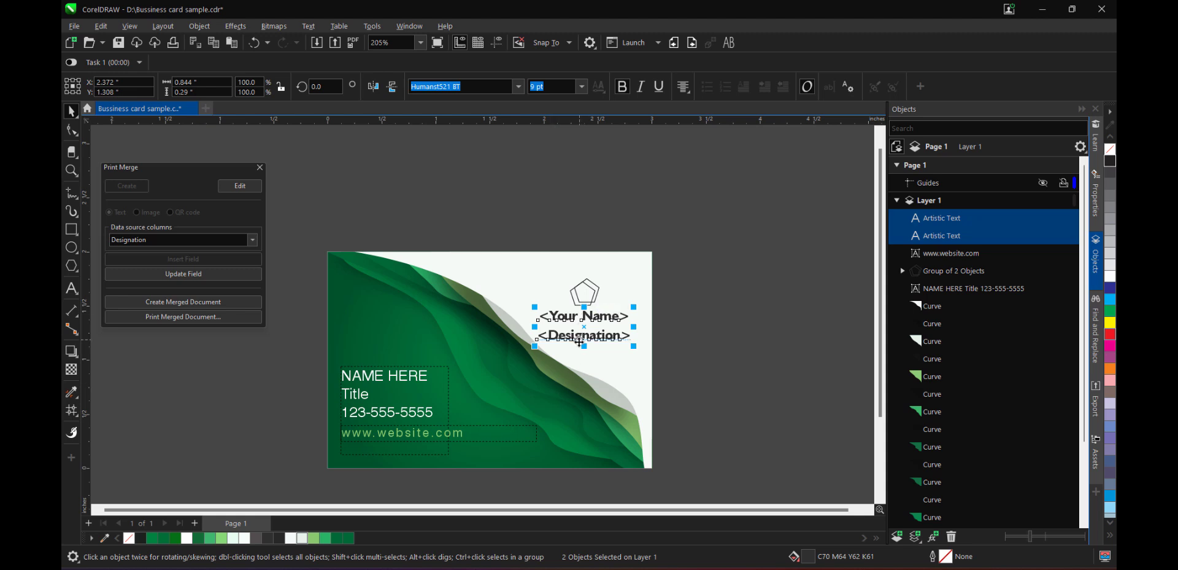
{"action": "mouse_move", "coordinate": [342, 213]}
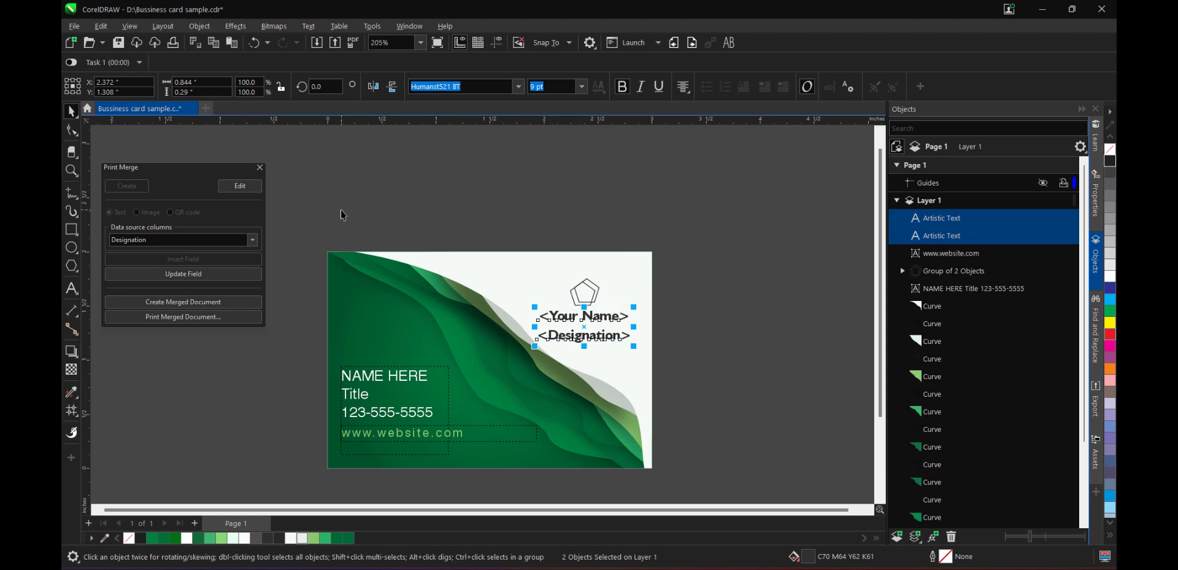
{"action": "mouse_move", "coordinate": [230, 220]}
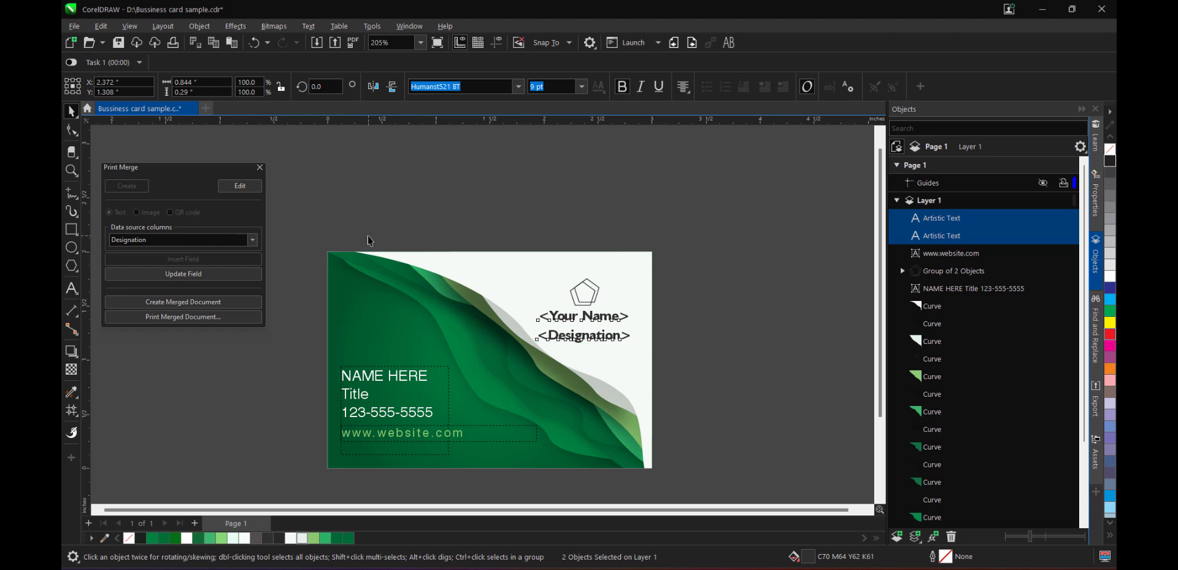
{"action": "left_click", "coordinate": [171, 212]}
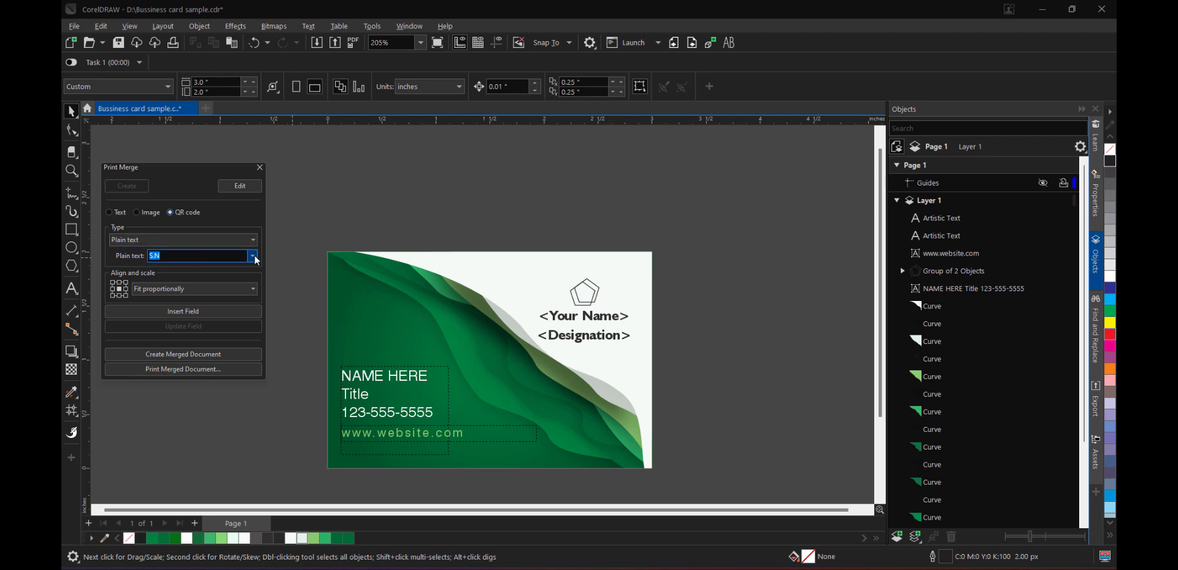
Insert a QR code merge field encoding Your Contact Number onto the card
{"action": "left_click", "coordinate": [253, 256]}
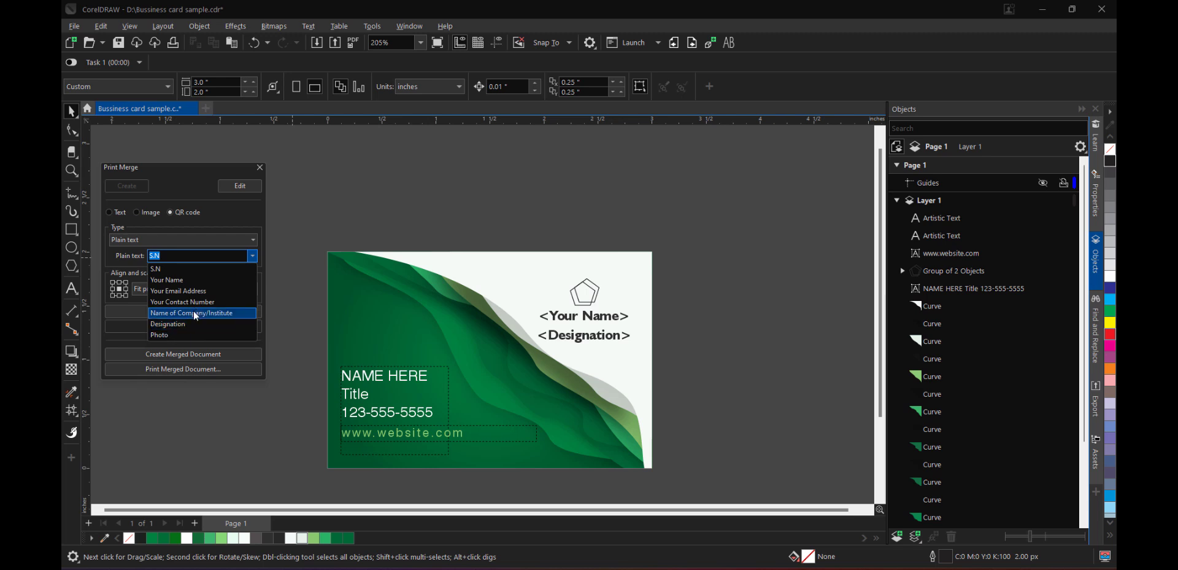
{"action": "mouse_move", "coordinate": [187, 301]}
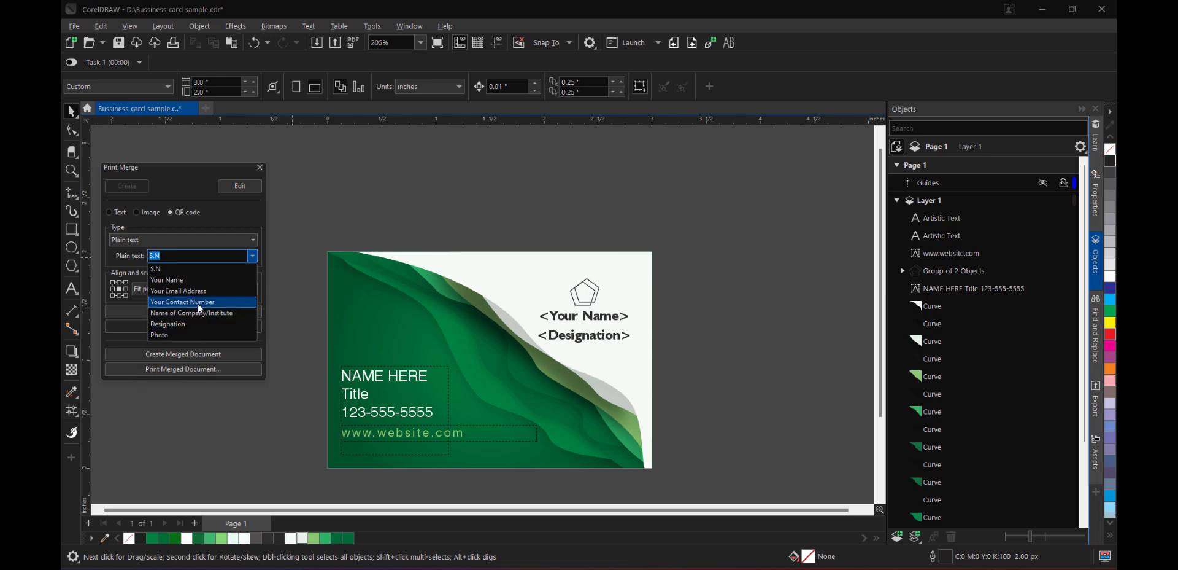
{"action": "left_click", "coordinate": [181, 301]}
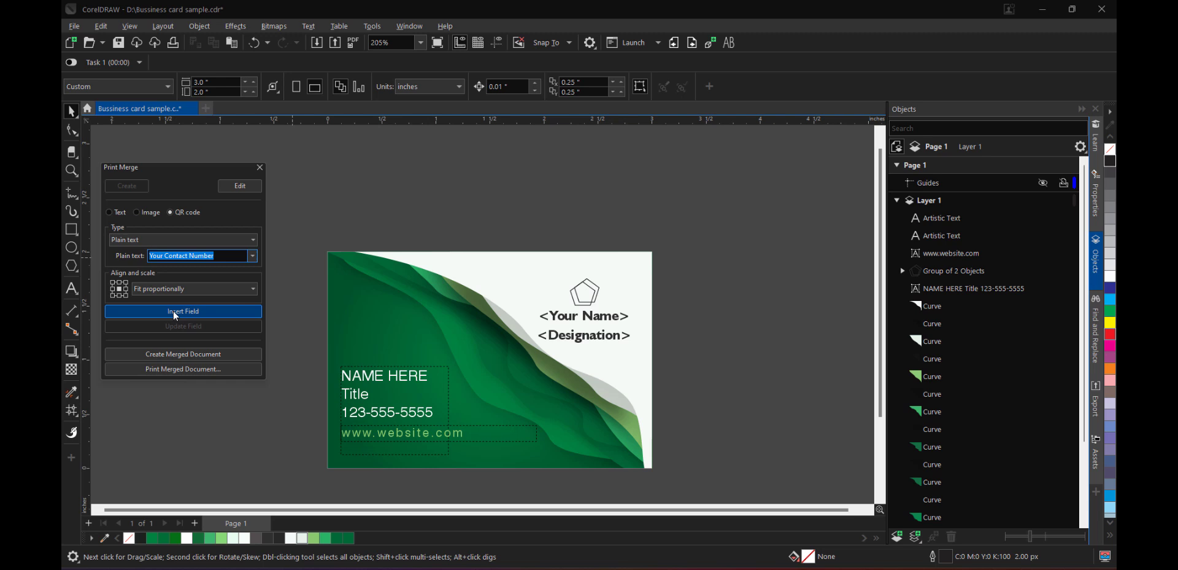
{"action": "left_click", "coordinate": [183, 311]}
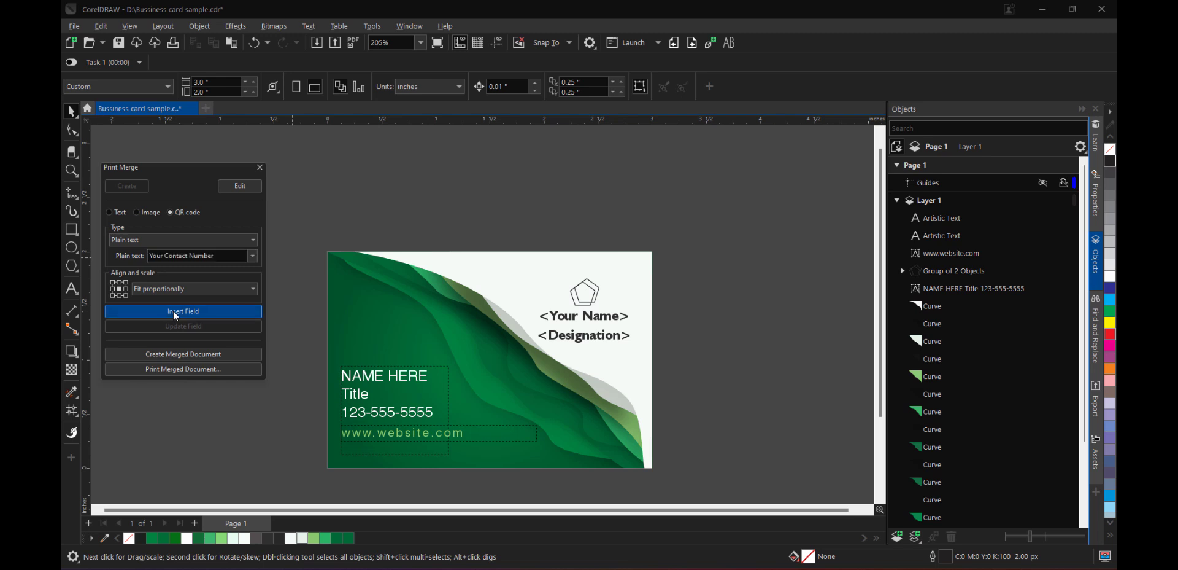
{"action": "left_click", "coordinate": [183, 311]}
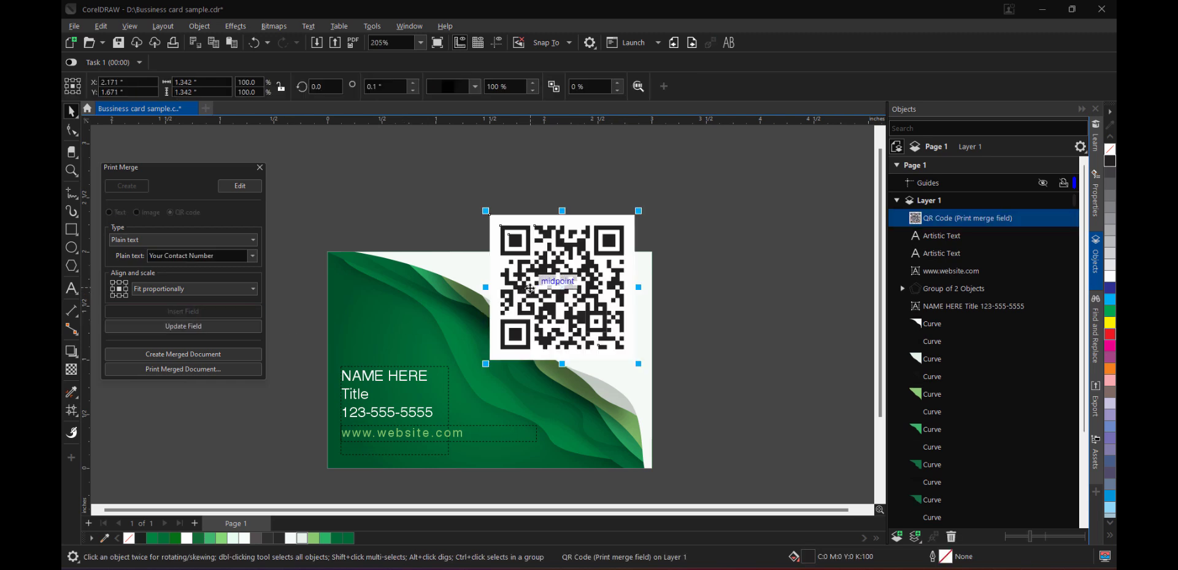
Shrink the QR code to a small square and place it below the <Designation> field
{"action": "left_click_drag", "start_coordinate": [561, 287], "coordinate": [572, 408]}
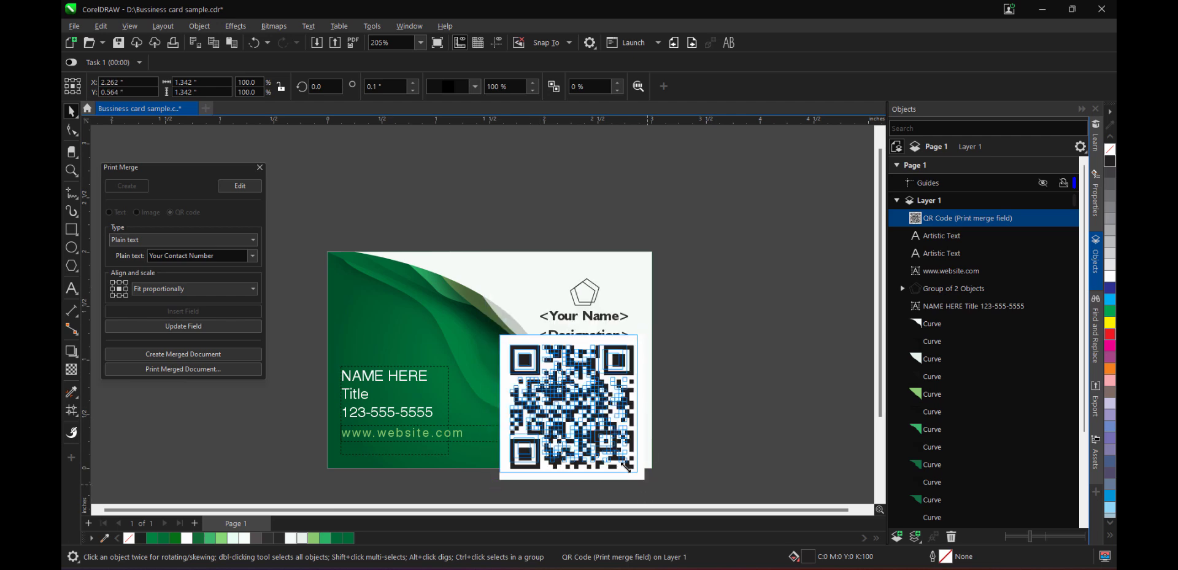
{"action": "left_click_drag", "start_coordinate": [638, 474], "coordinate": [552, 386]}
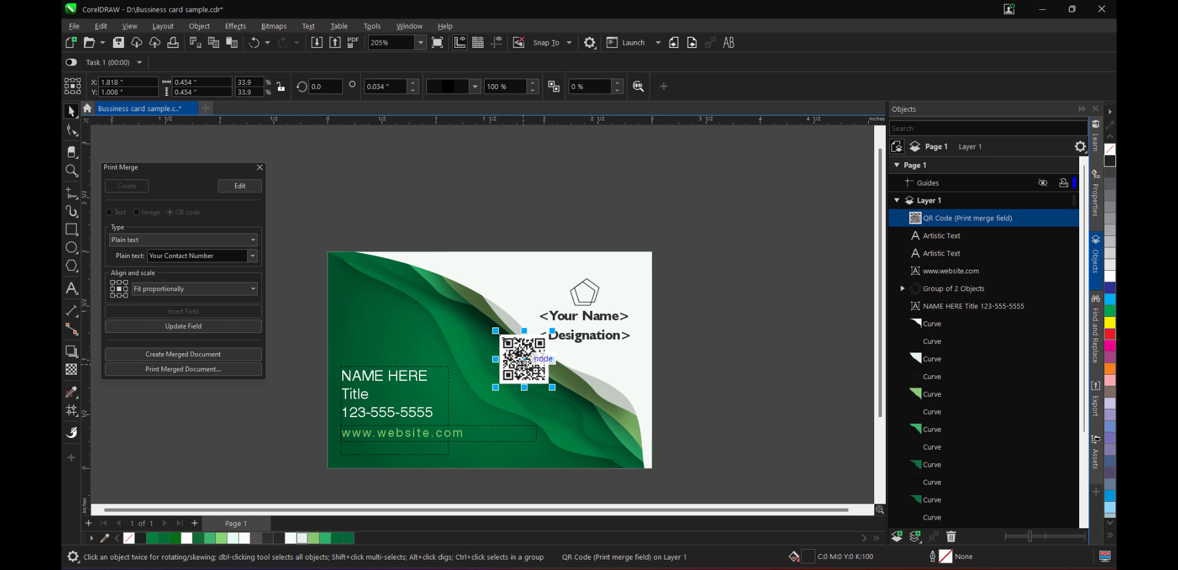
{"action": "left_click_drag", "start_coordinate": [524, 361], "coordinate": [587, 372]}
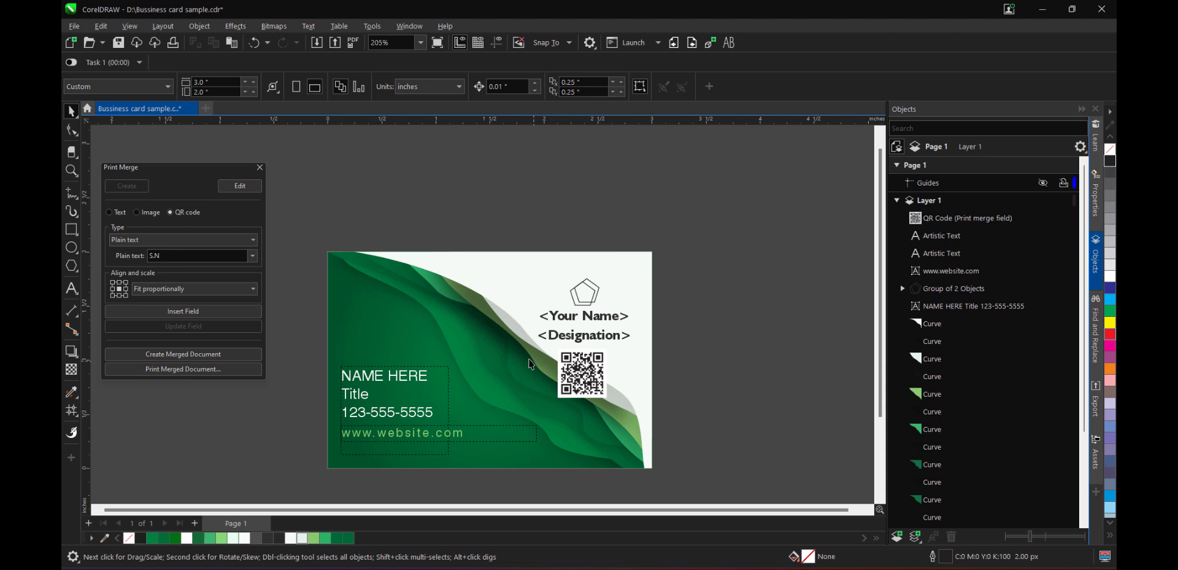
{"action": "mouse_move", "coordinate": [531, 364]}
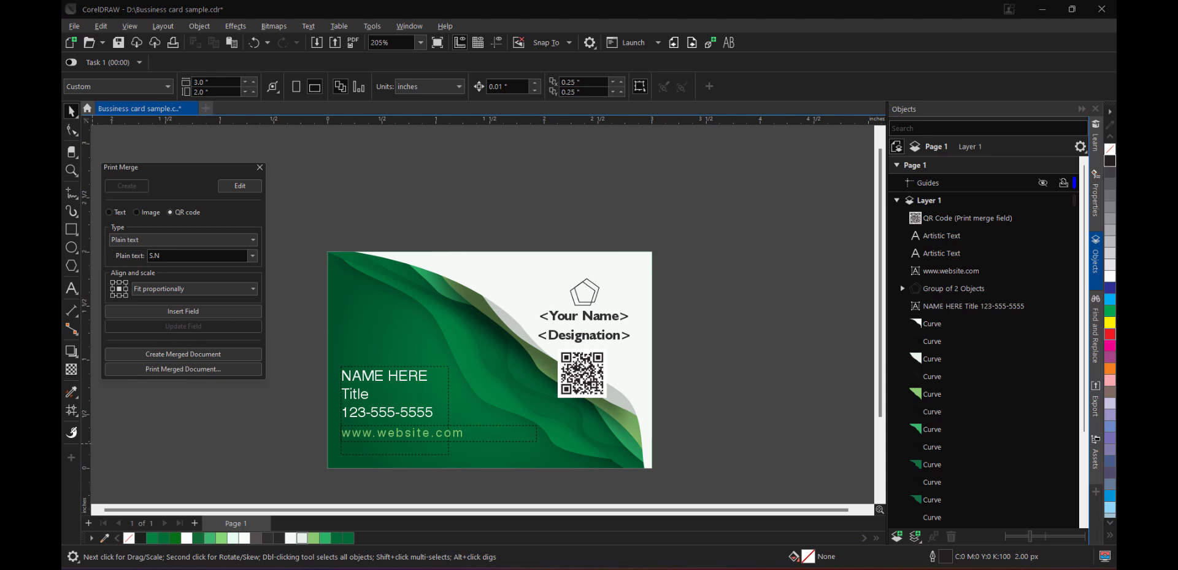
{"action": "mouse_move", "coordinate": [66, 413]}
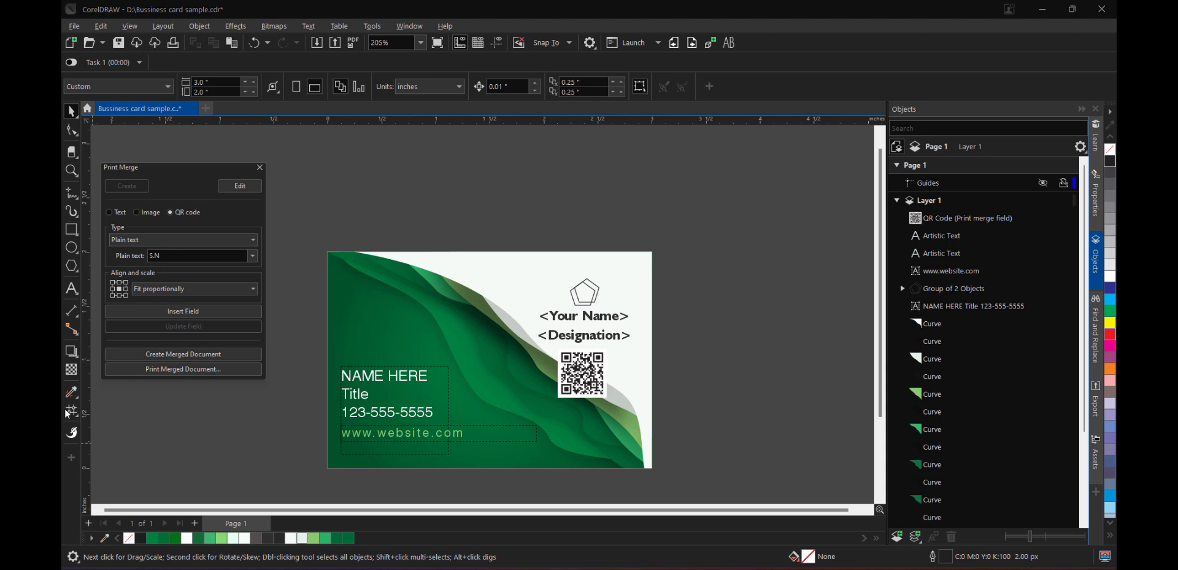
{"action": "mouse_move", "coordinate": [200, 208]}
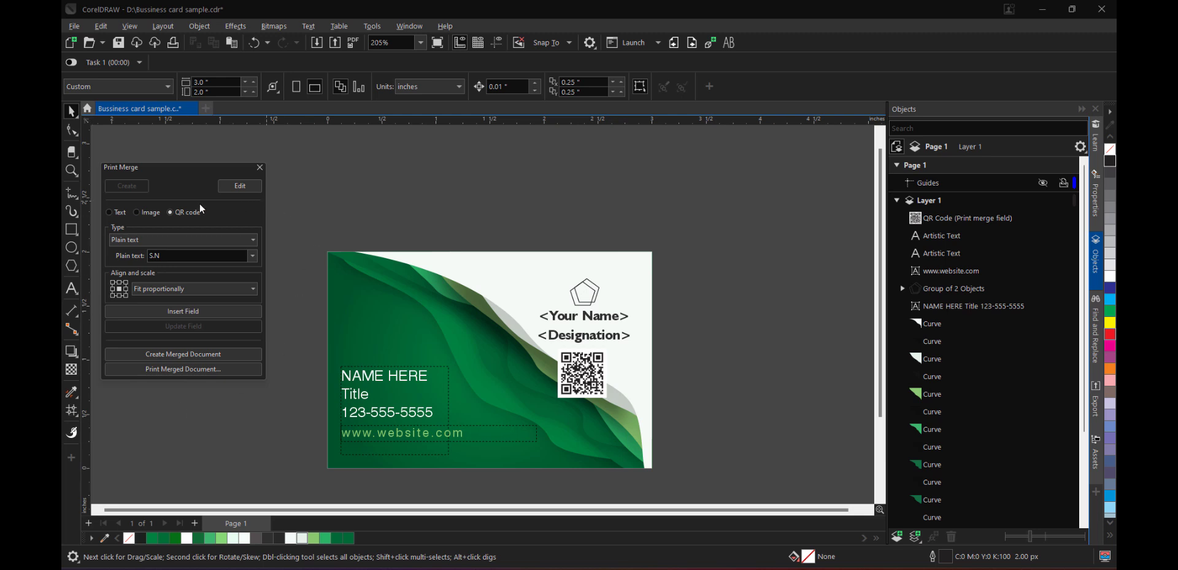
Add an Image merge field from the Photo column with D:\Students\1.jpg as placeholder
{"action": "left_click", "coordinate": [136, 212]}
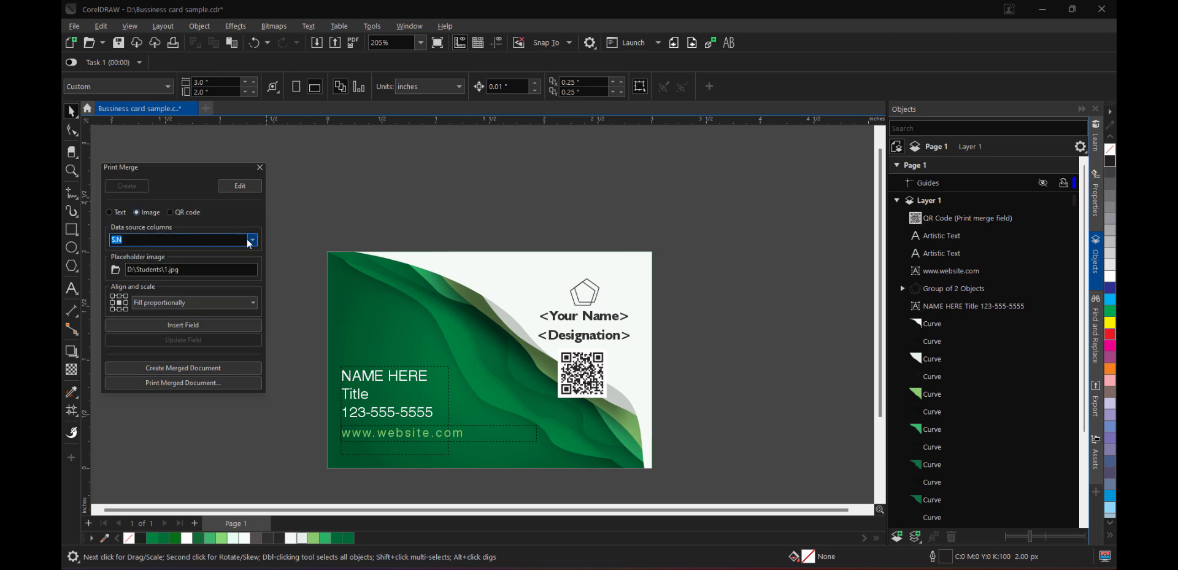
{"action": "left_click", "coordinate": [250, 239]}
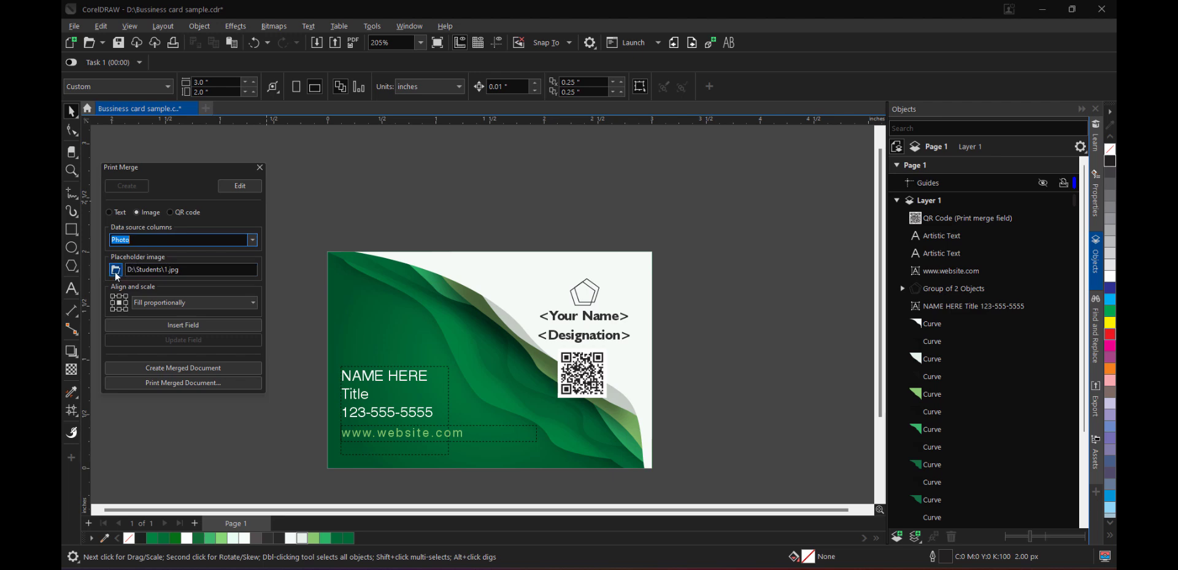
{"action": "left_click", "coordinate": [115, 268]}
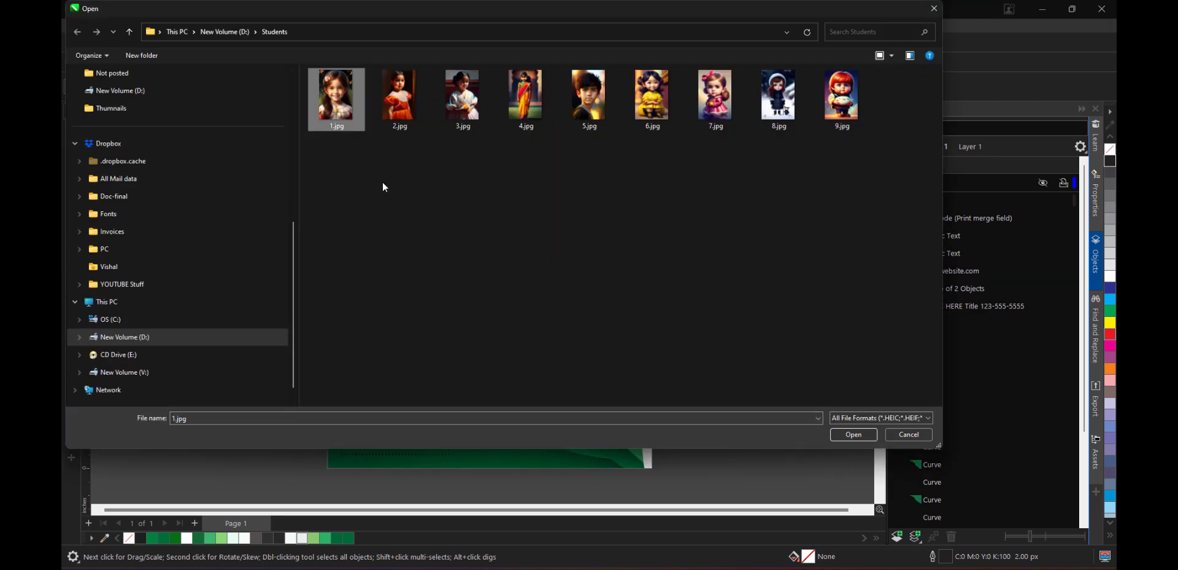
{"action": "left_click", "coordinate": [853, 433]}
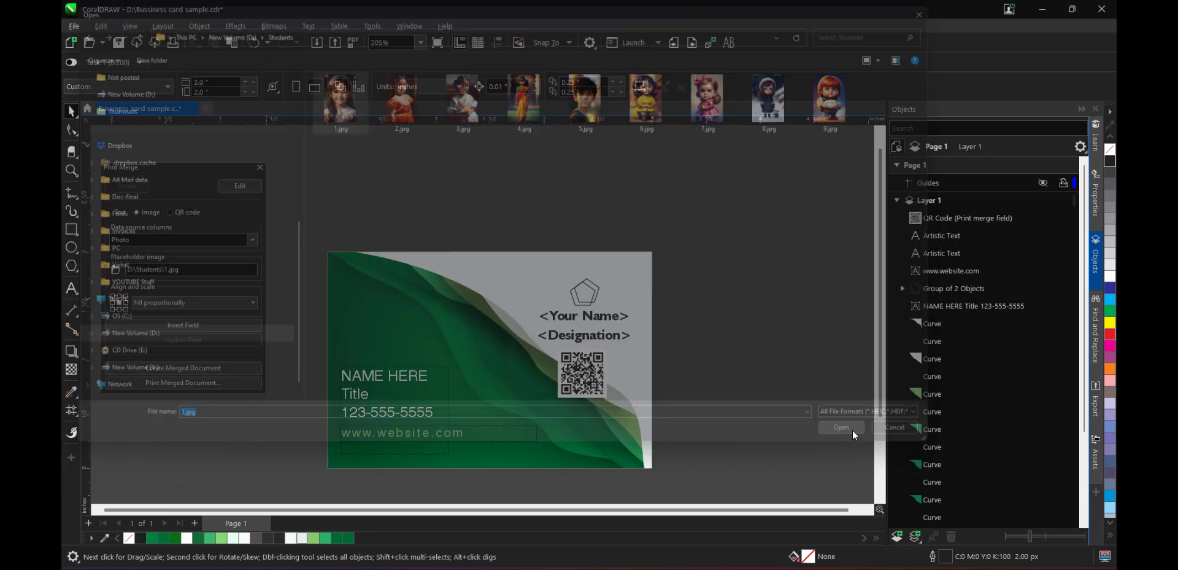
{"action": "left_click", "coordinate": [840, 427]}
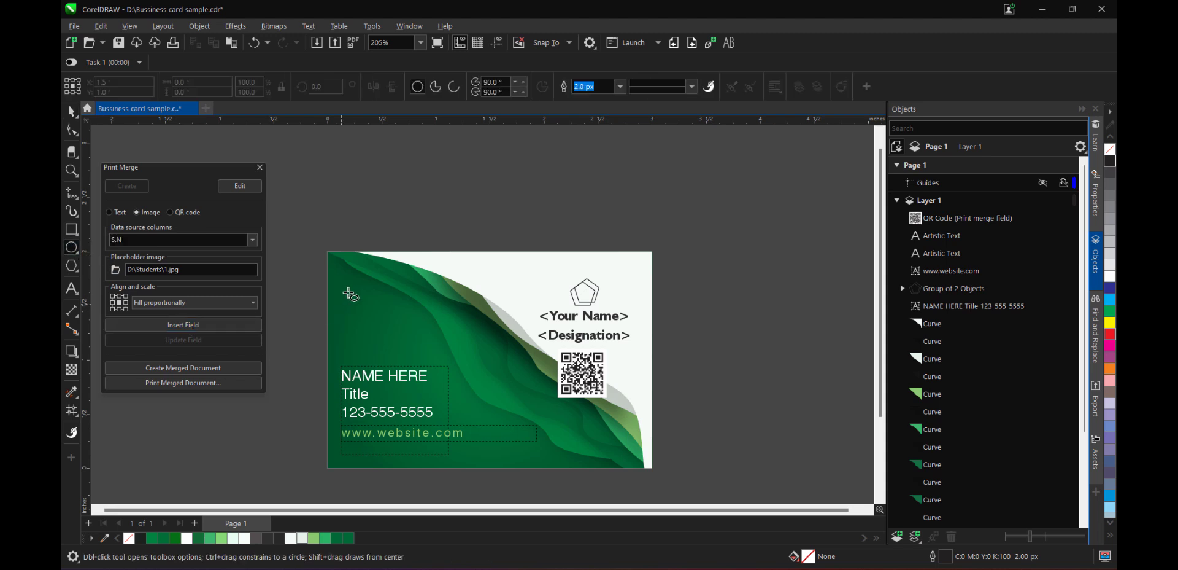
Draw a circle above NAME HERE, PowerClip the photo field into it and fill proportionally
{"action": "left_click_drag", "start_coordinate": [347, 292], "coordinate": [445, 369]}
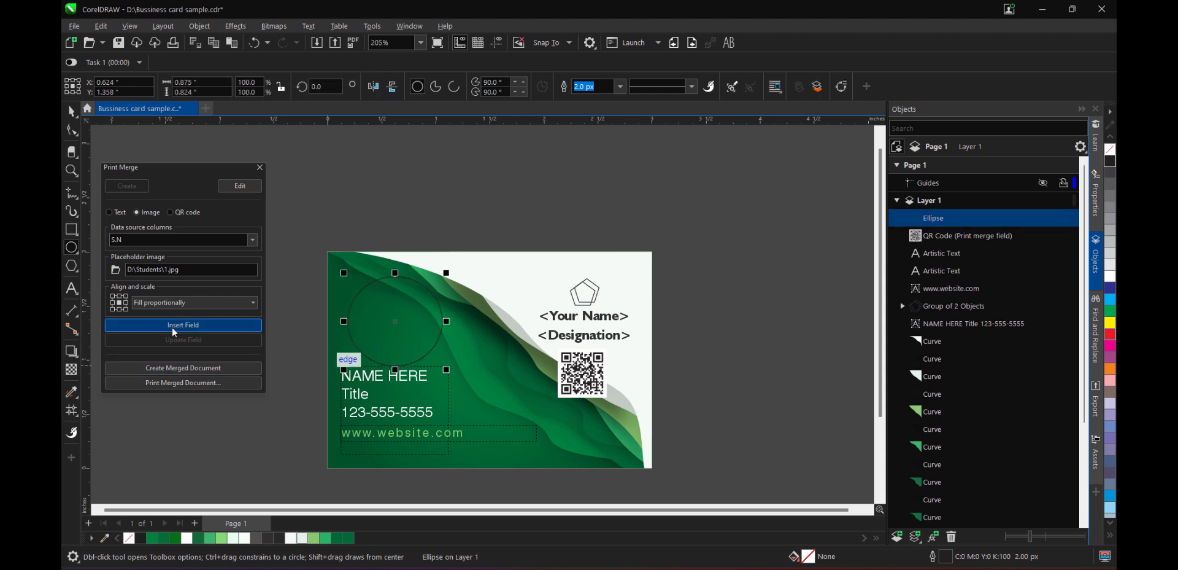
{"action": "left_click", "coordinate": [182, 324]}
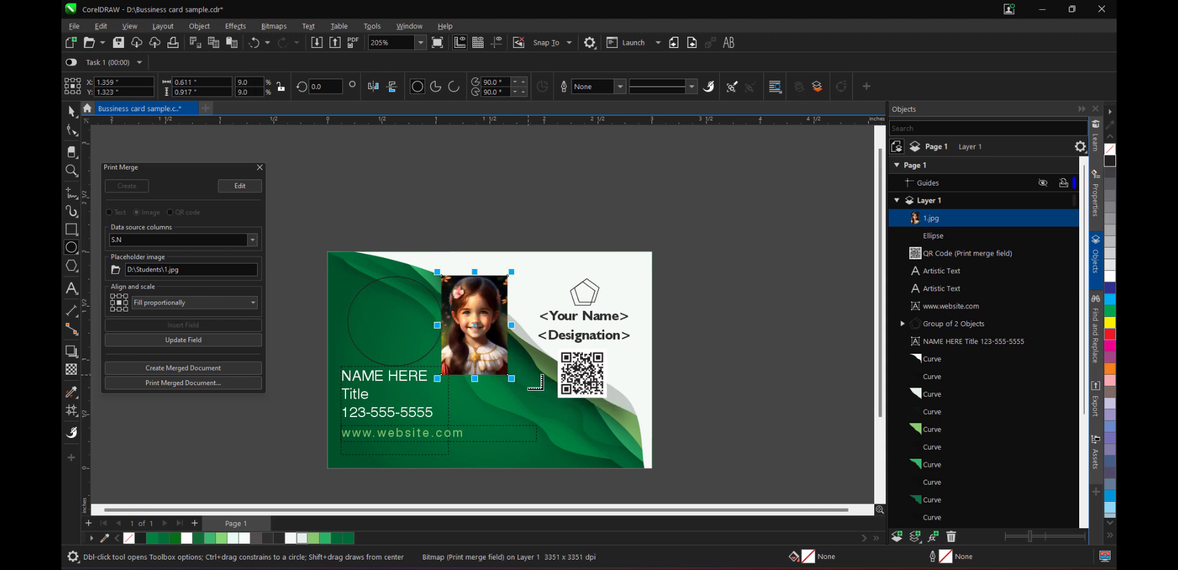
{"action": "mouse_move", "coordinate": [480, 314]}
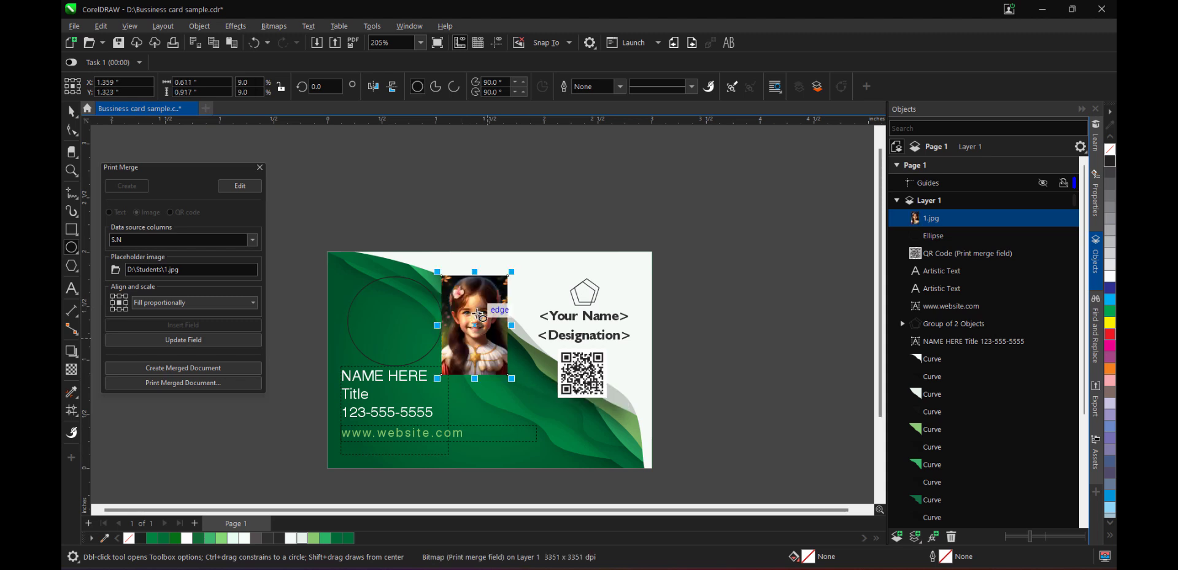
{"action": "mouse_move", "coordinate": [71, 110]}
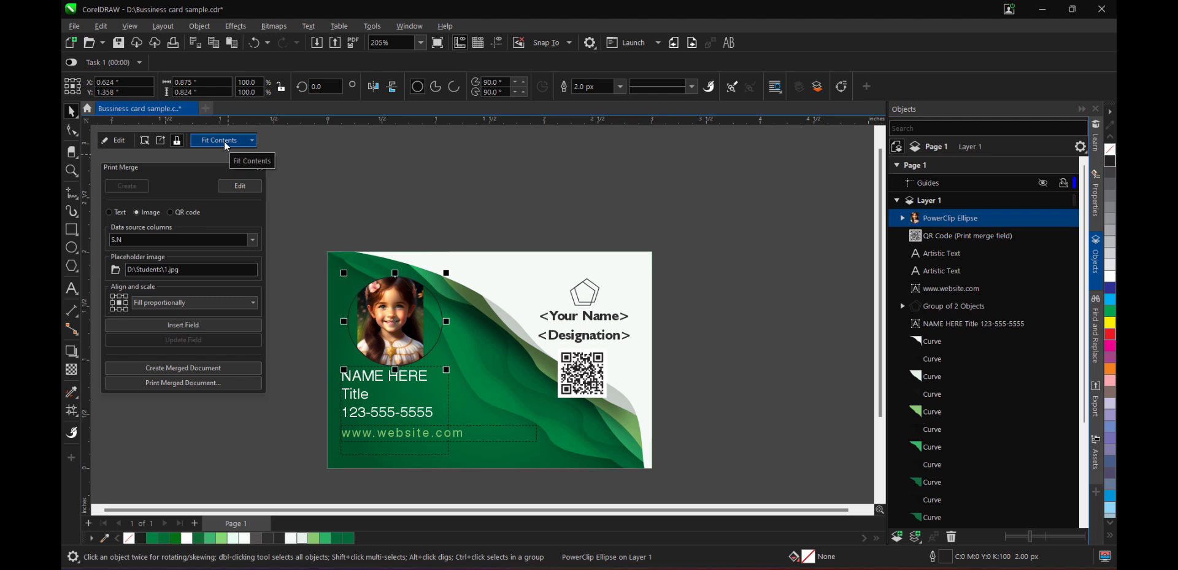
{"action": "left_click", "coordinate": [250, 140]}
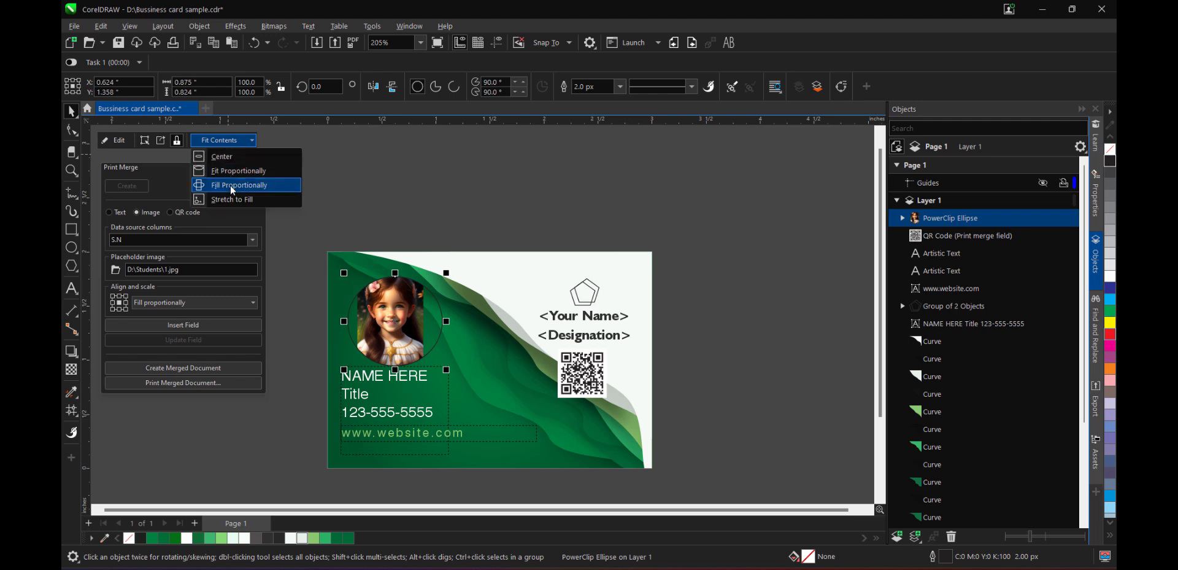
{"action": "left_click", "coordinate": [239, 185]}
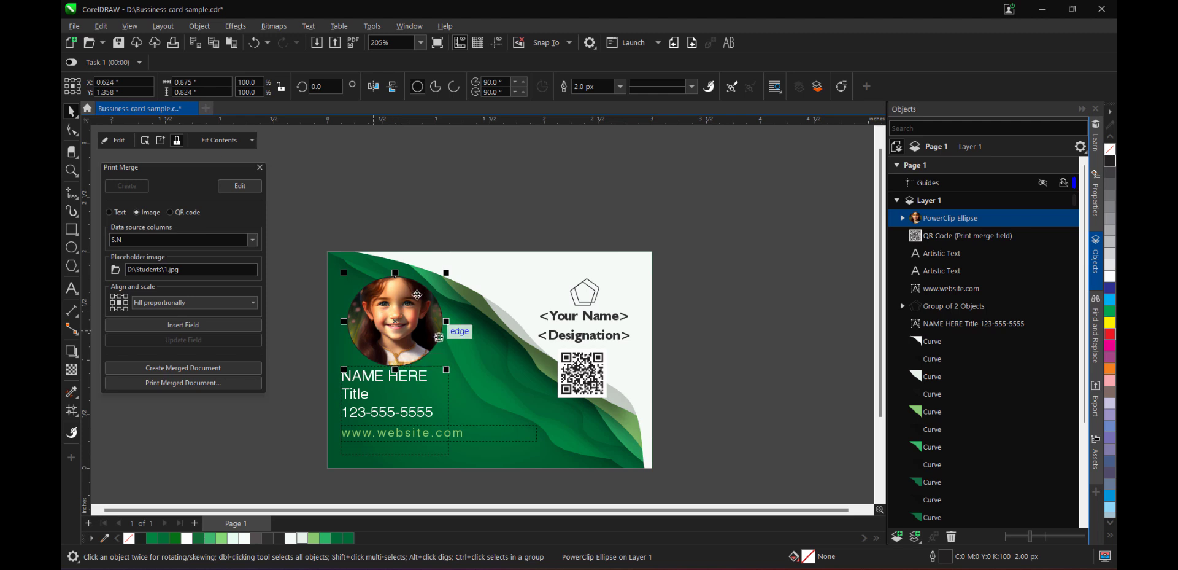
{"action": "mouse_move", "coordinate": [312, 297]}
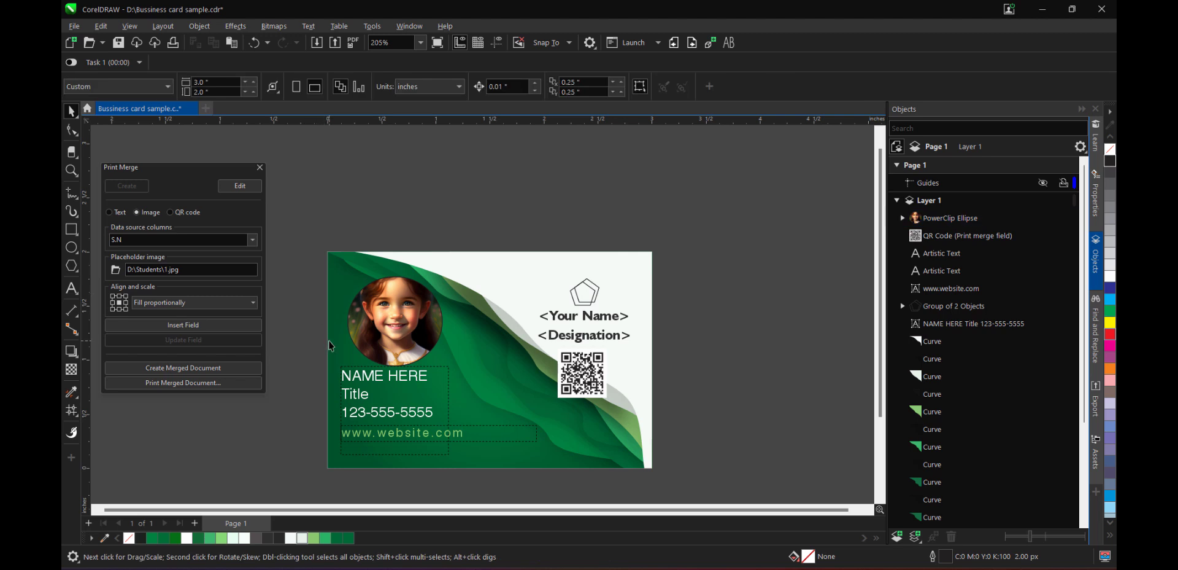
{"action": "mouse_move", "coordinate": [397, 383]}
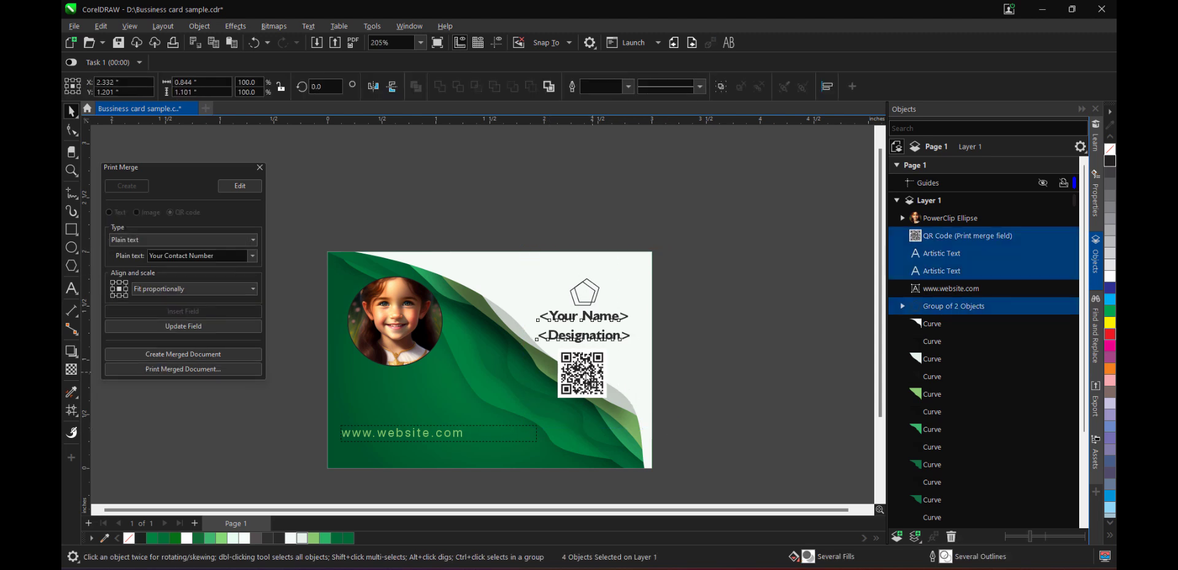
Shift the name, designation and QR code left and recentre the photo inside the circle
{"action": "left_click_drag", "start_coordinate": [582, 368], "coordinate": [567, 368]}
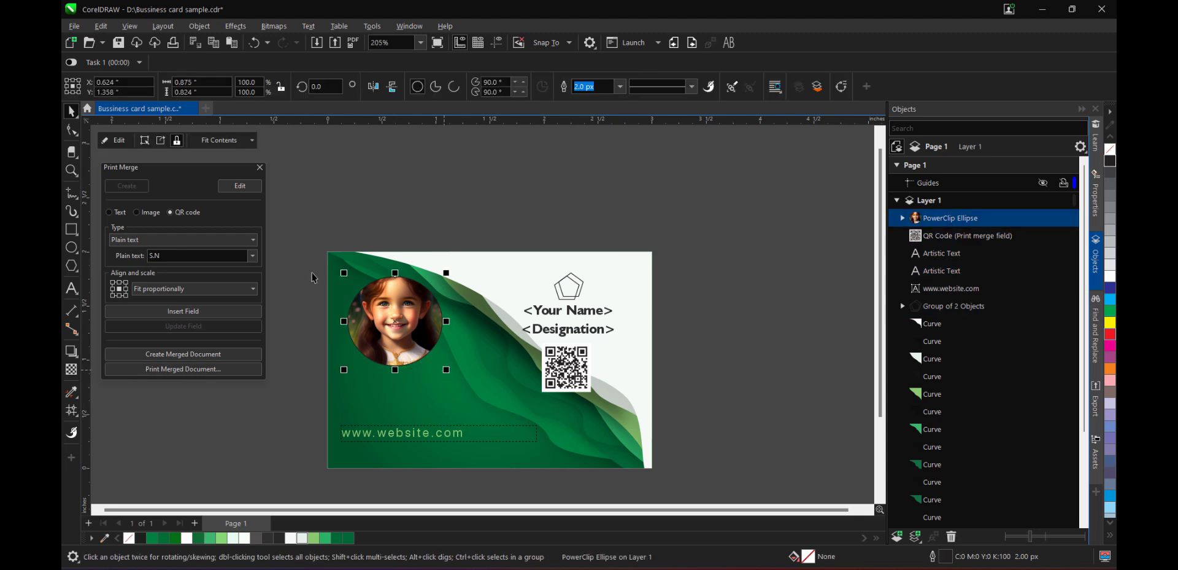
{"action": "double_click", "coordinate": [394, 320]}
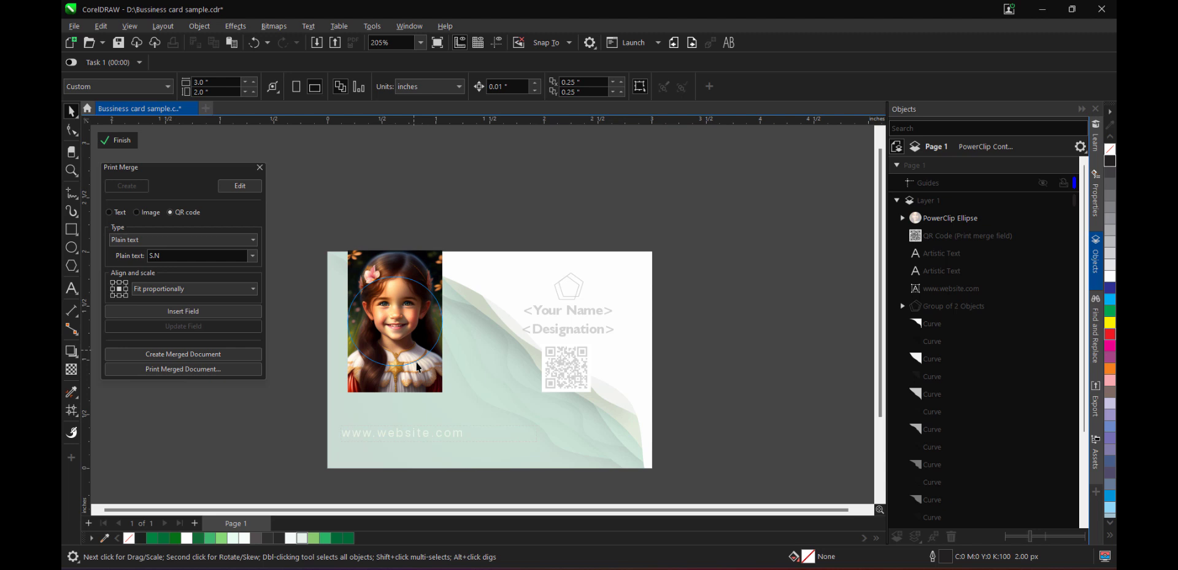
{"action": "left_click", "coordinate": [394, 322]}
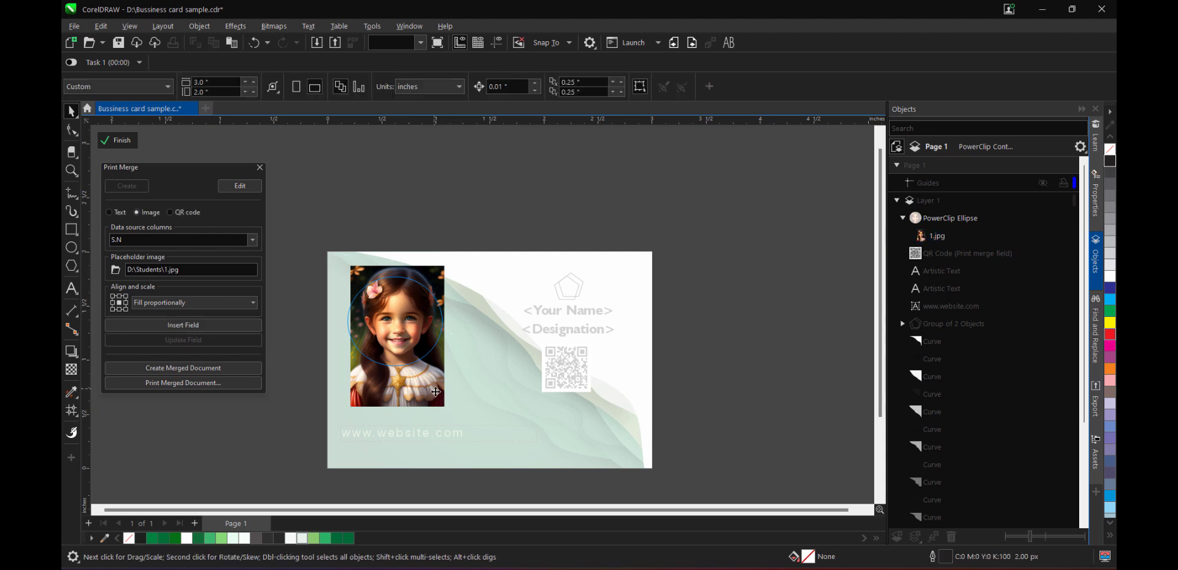
{"action": "left_click", "coordinate": [396, 336]}
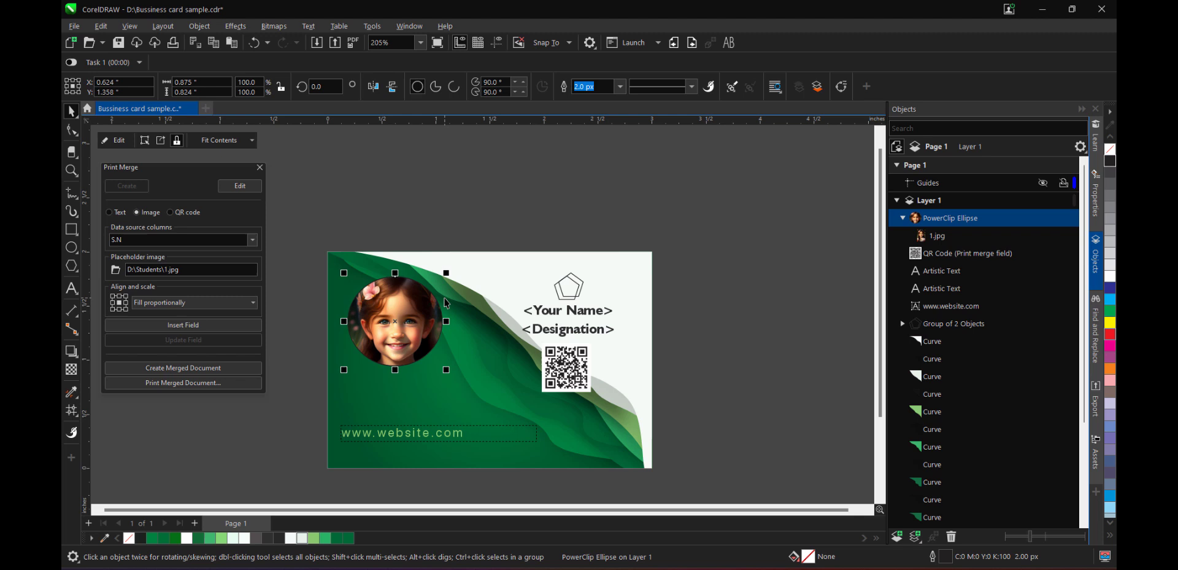
{"action": "mouse_move", "coordinate": [327, 351]}
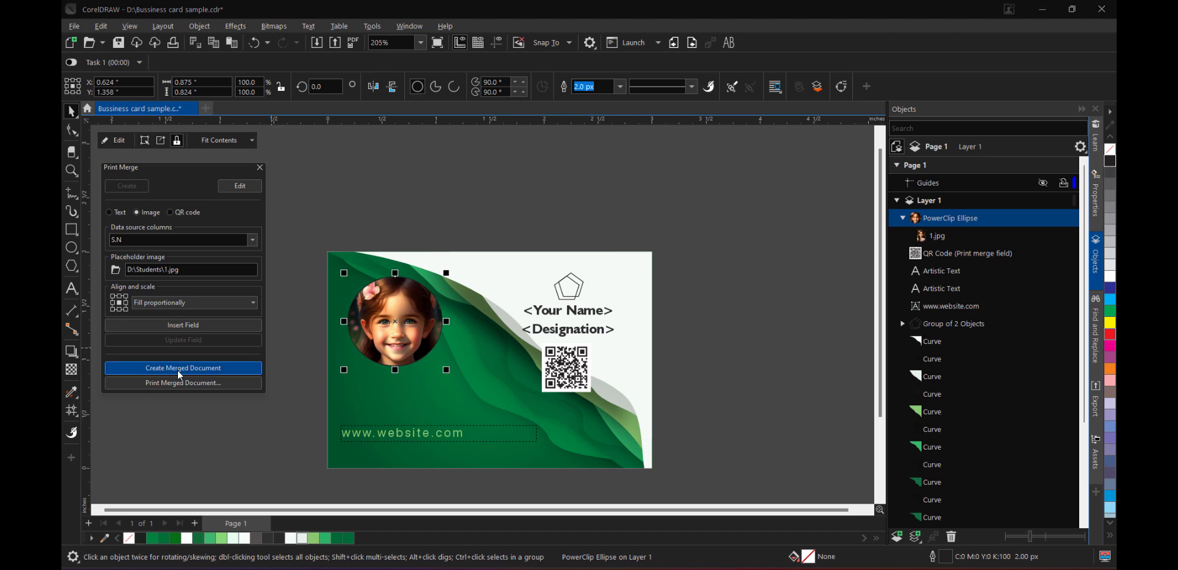
Create the nine-page merged document and check Gopal's, Parul's and rahul's cards
{"action": "left_click", "coordinate": [183, 367]}
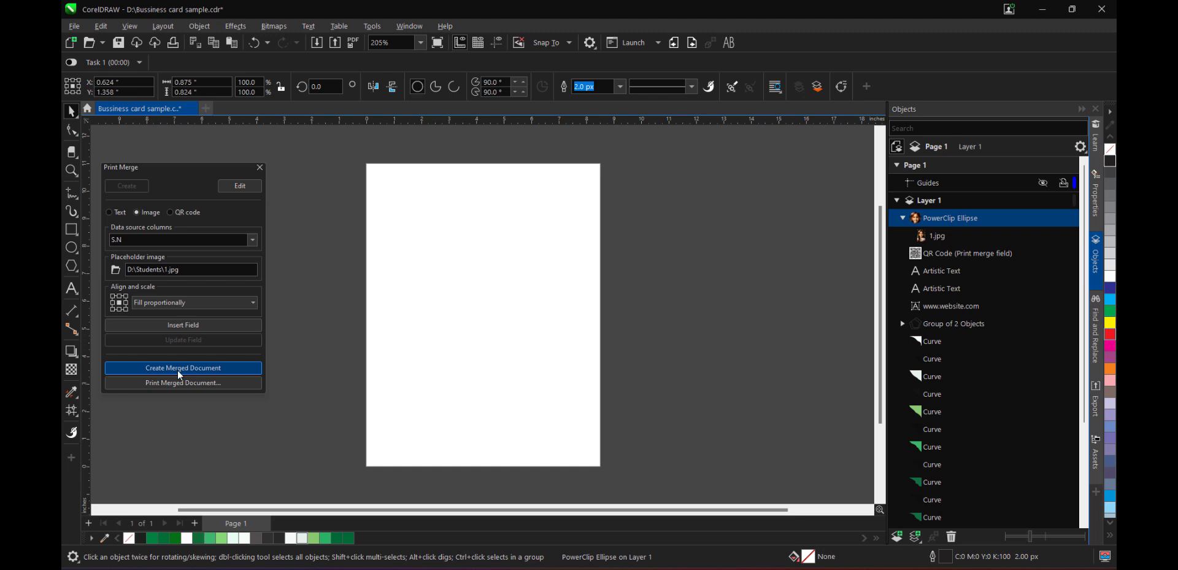
{"action": "left_click", "coordinate": [183, 367]}
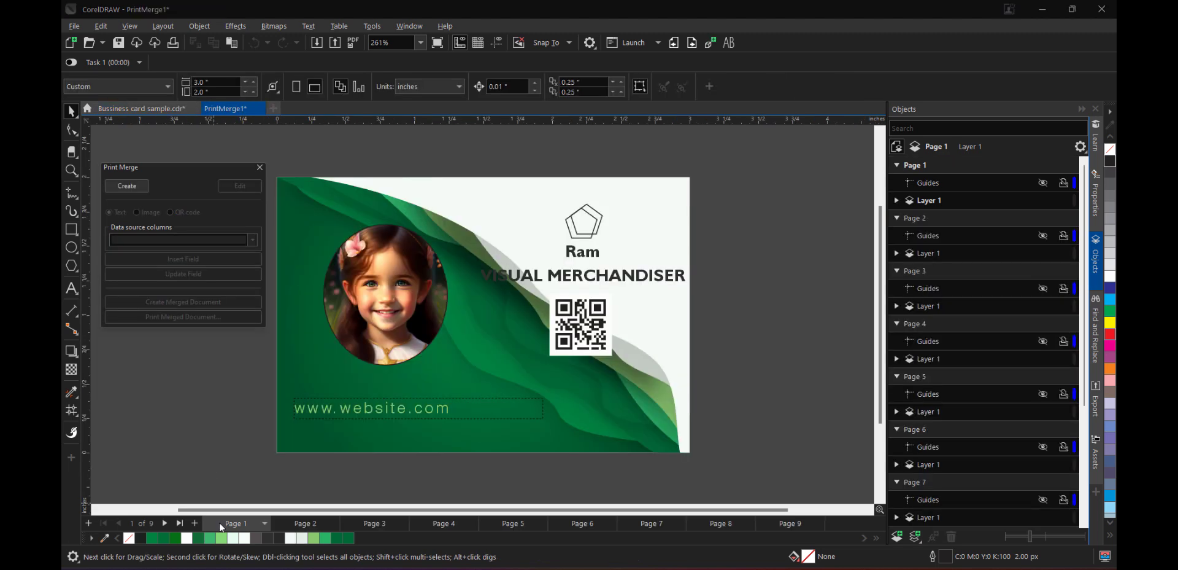
{"action": "mouse_move", "coordinate": [305, 530]}
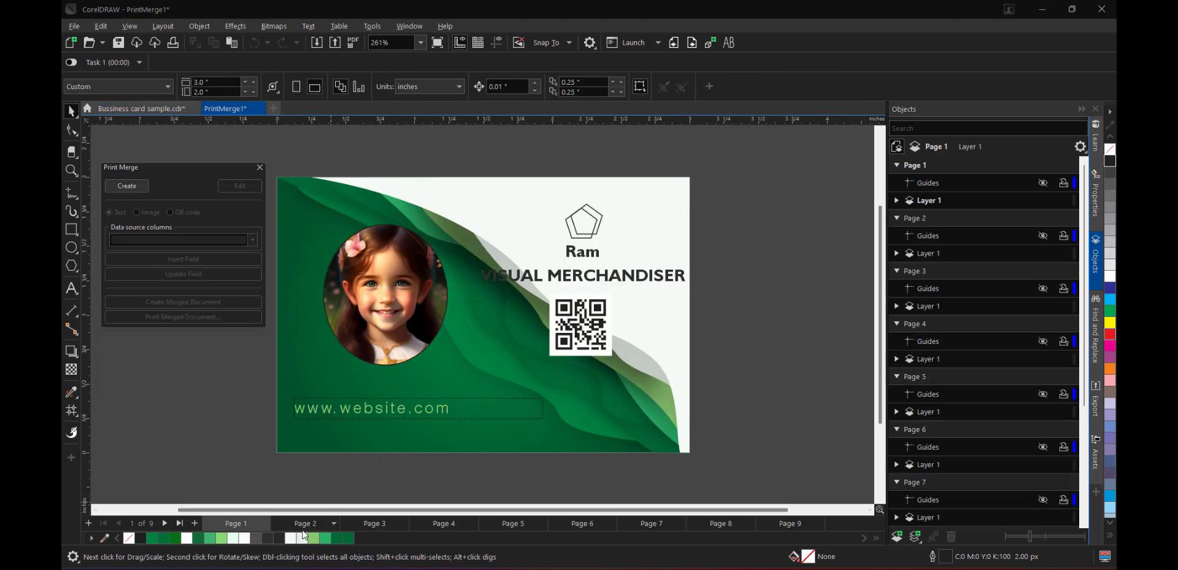
{"action": "left_click", "coordinate": [304, 522]}
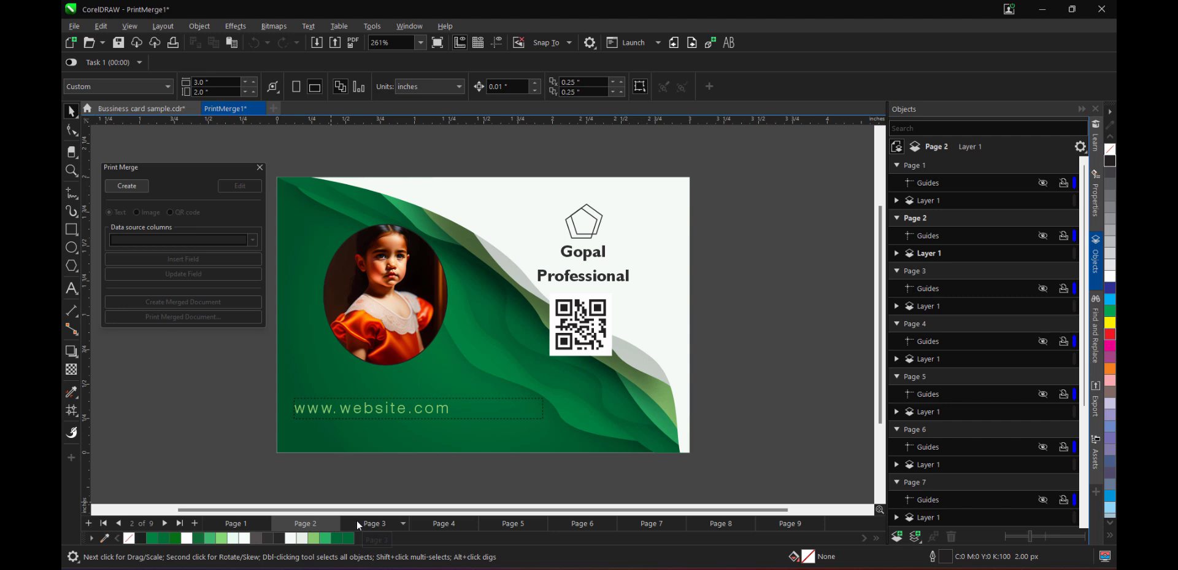
{"action": "left_click", "coordinate": [443, 522]}
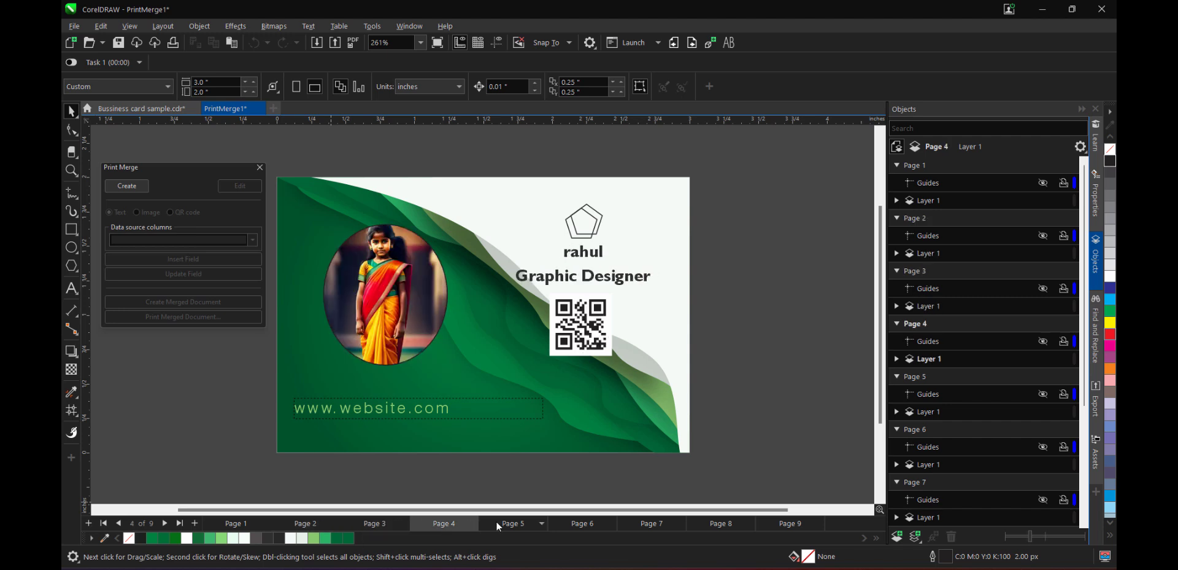
{"action": "left_click", "coordinate": [513, 523]}
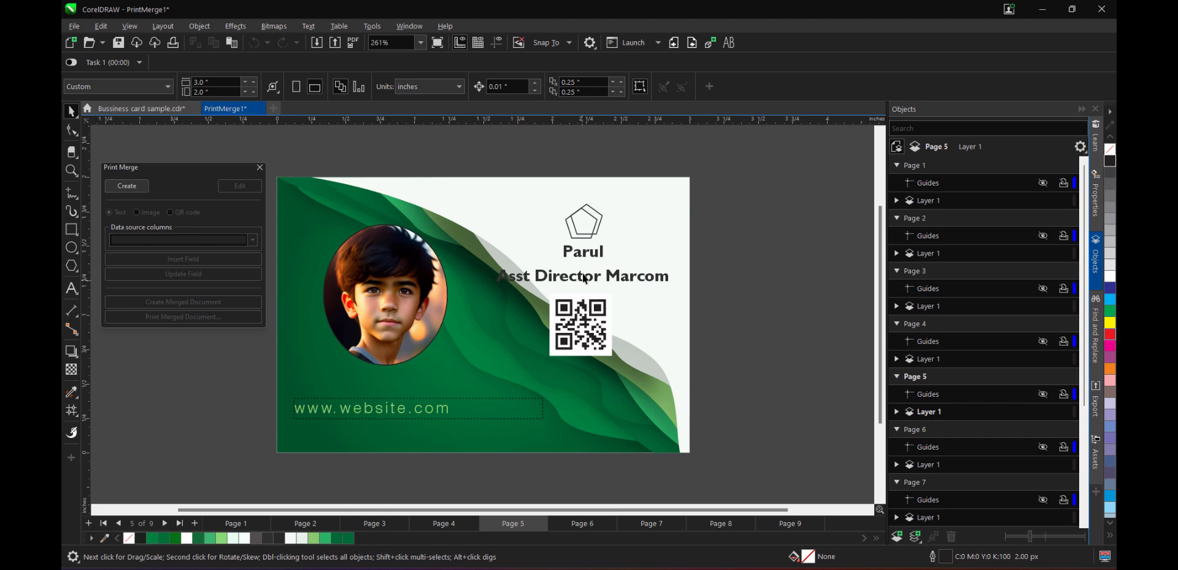
{"action": "mouse_move", "coordinate": [618, 293]}
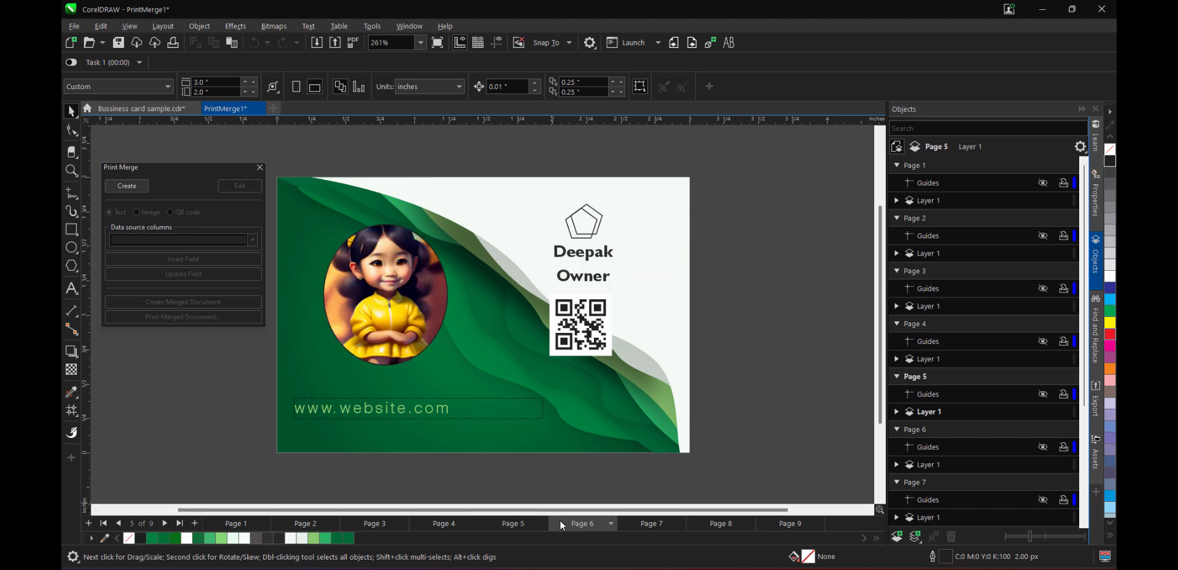
{"action": "left_click", "coordinate": [443, 521]}
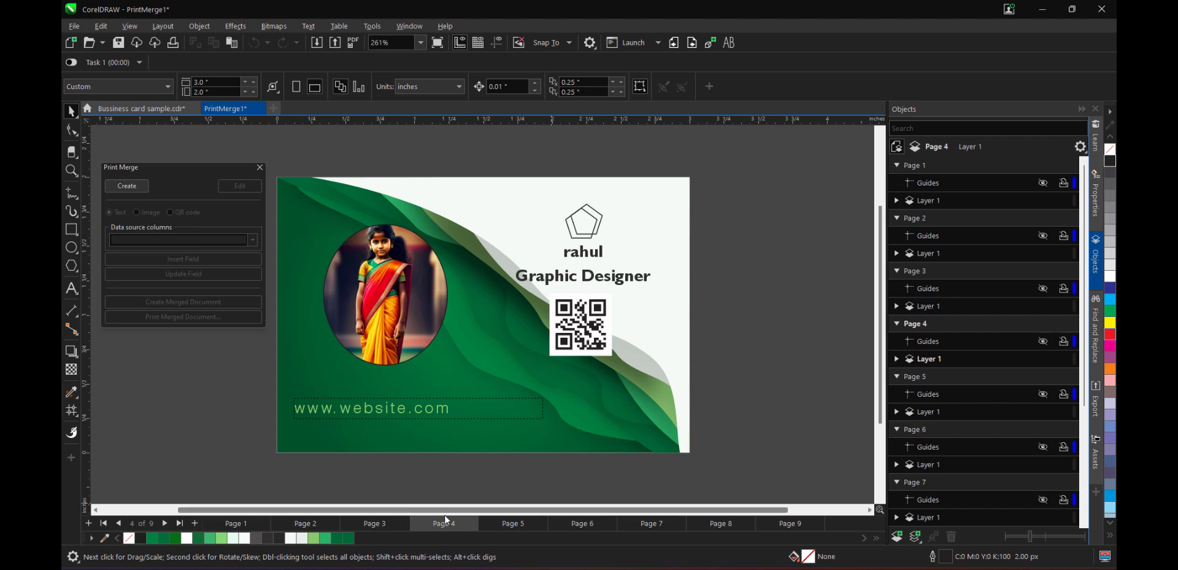
With the Text tool, edit page 4's name so it reads Rahul with a capital R
{"action": "left_click", "coordinate": [72, 289]}
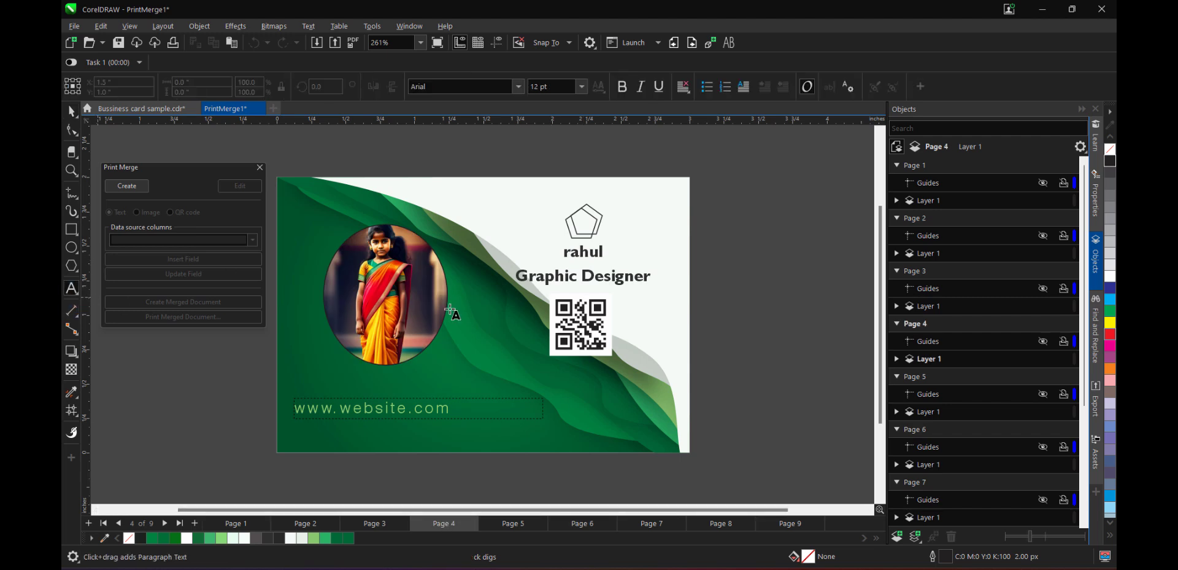
{"action": "left_click", "coordinate": [583, 250]}
{"action": "type", "text": "R"}
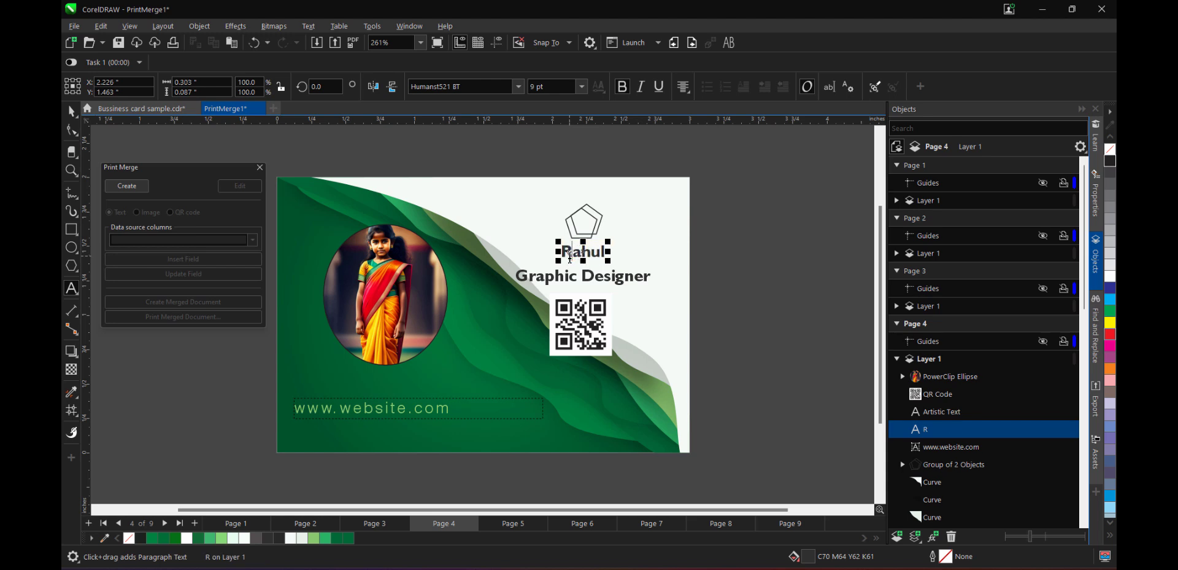
{"action": "mouse_move", "coordinate": [568, 293]}
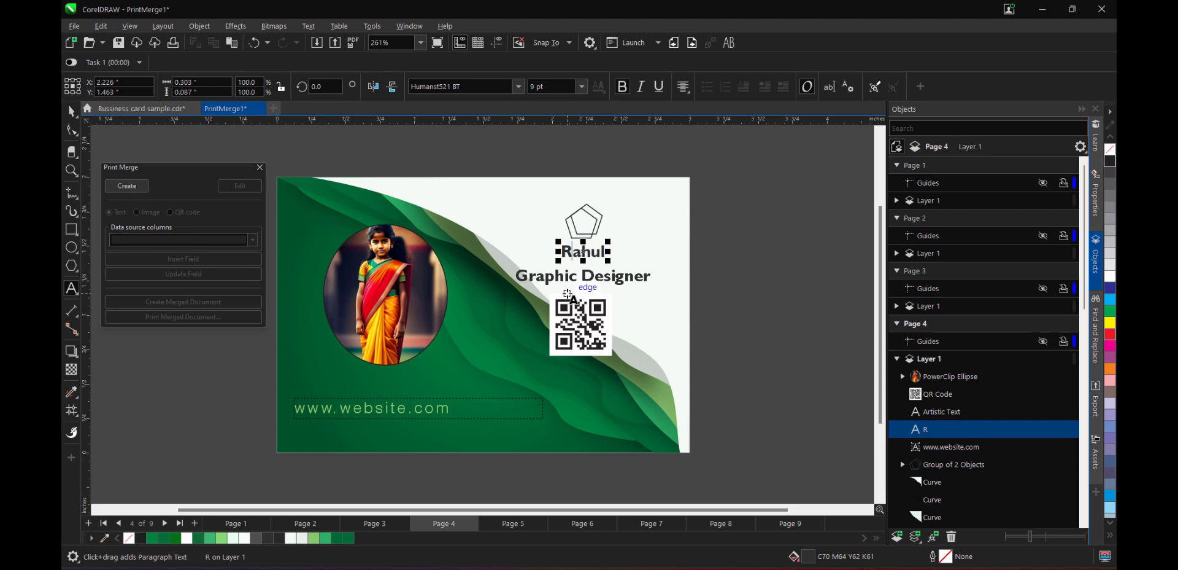
{"action": "mouse_move", "coordinate": [542, 323]}
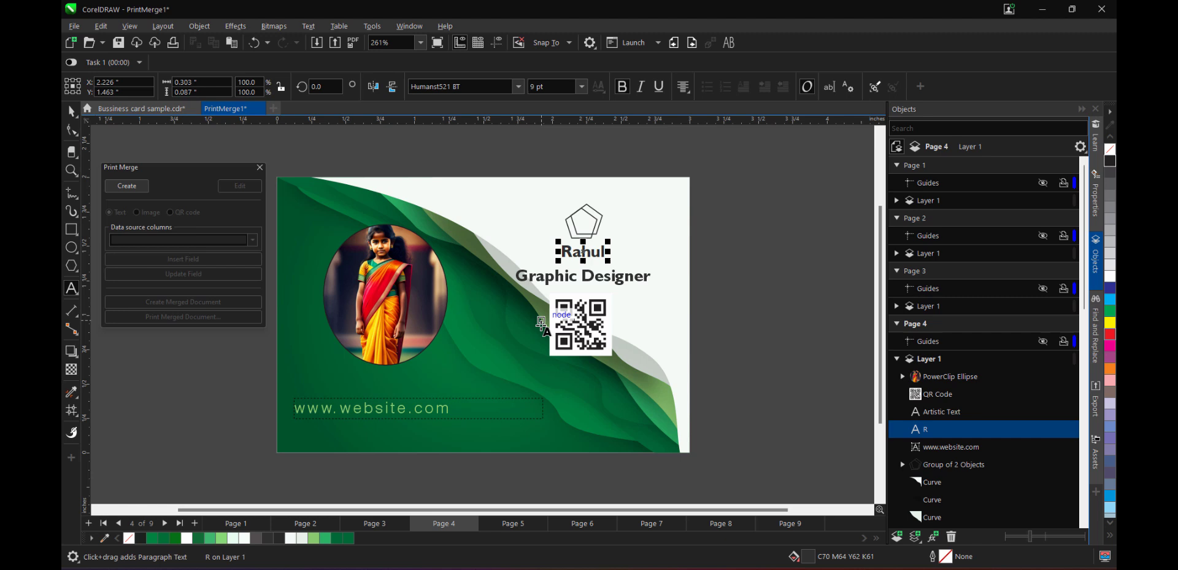